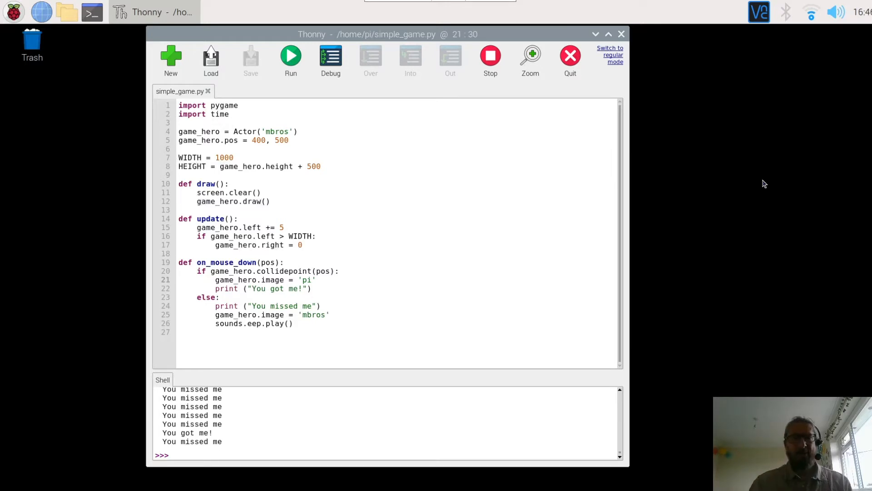
mouse_move(155, 185)
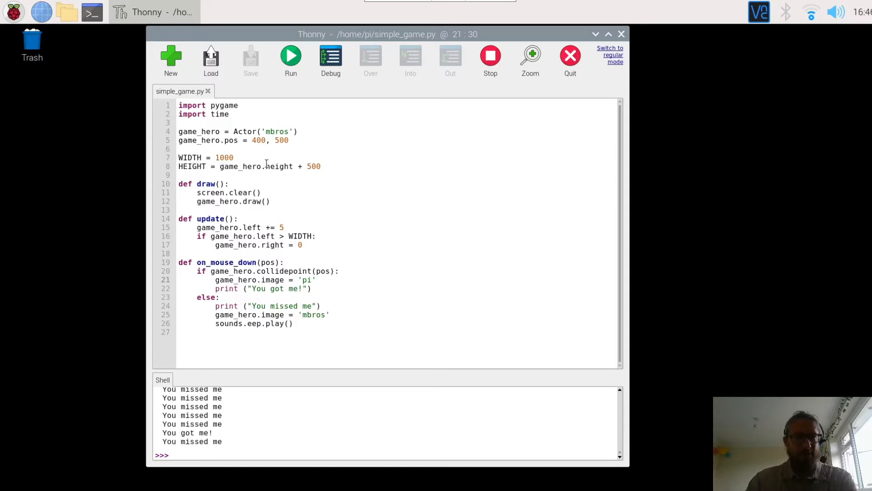
Run simple_game.py, click in the Luigi game window, then close it.
click(291, 55)
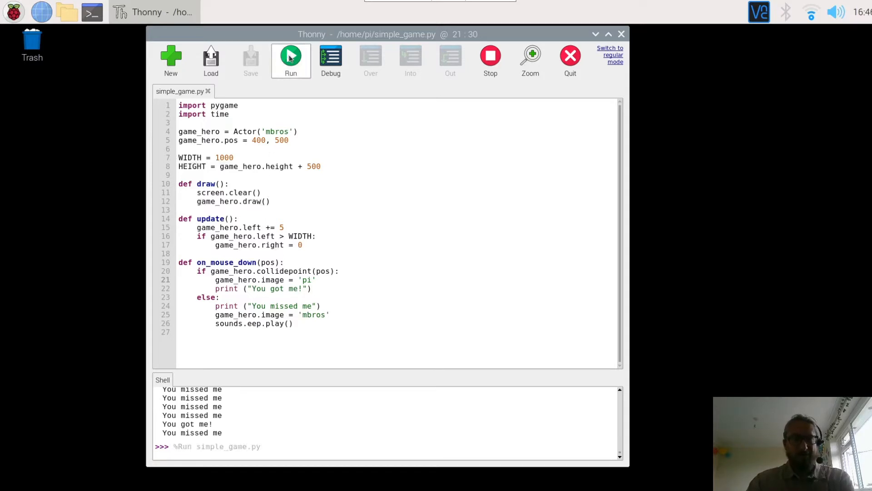
click(291, 56)
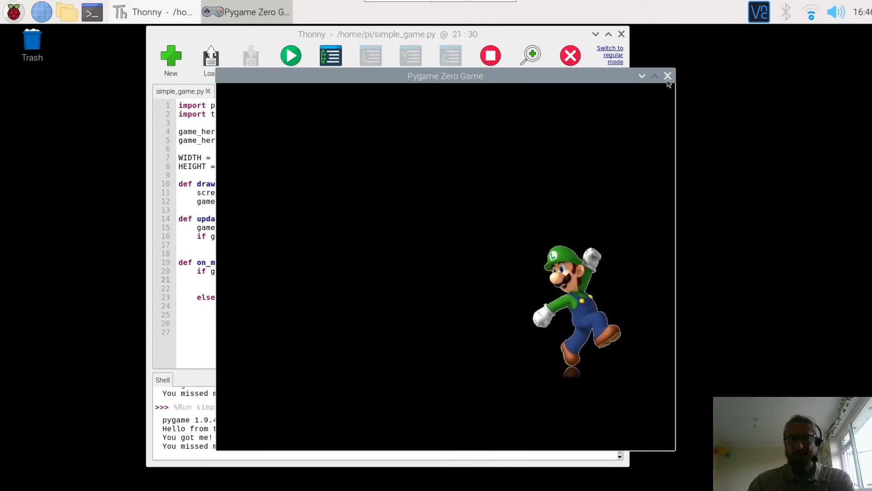
click(668, 76)
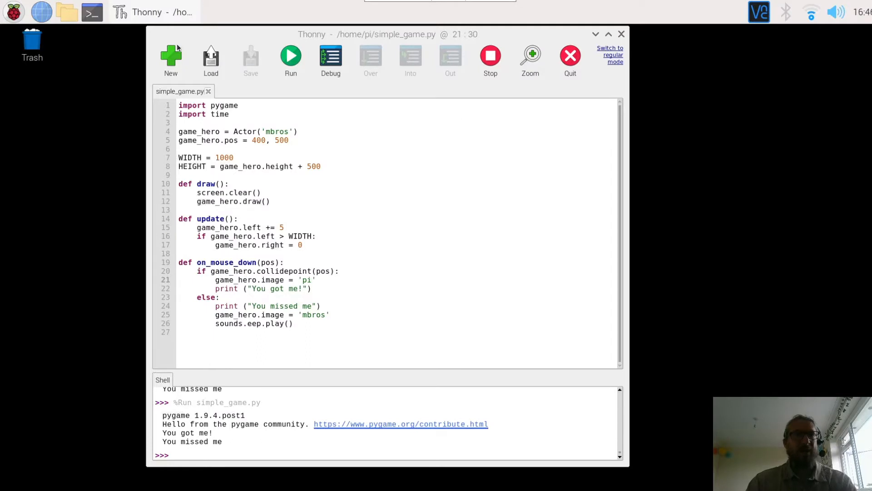
mouse_move(60, 113)
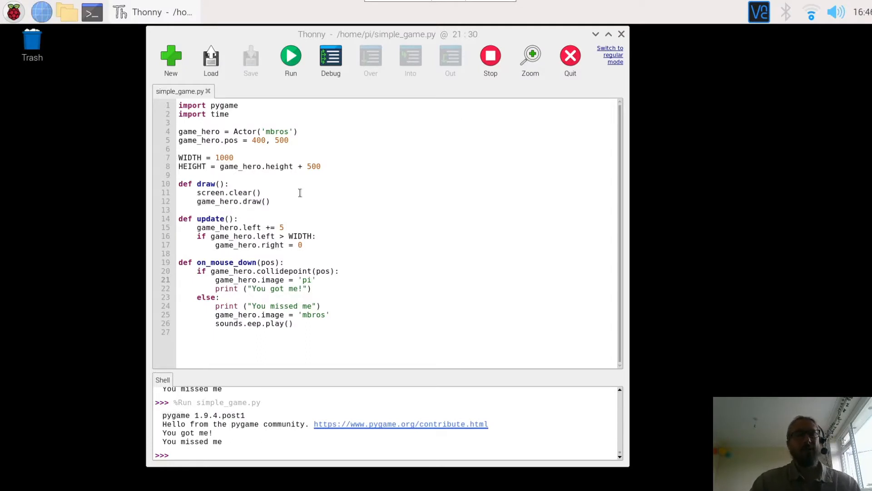
In Chromium, go to the TeCoEd GitHub profile's PyGame-Zero-Simple-Game repository.
click(41, 12)
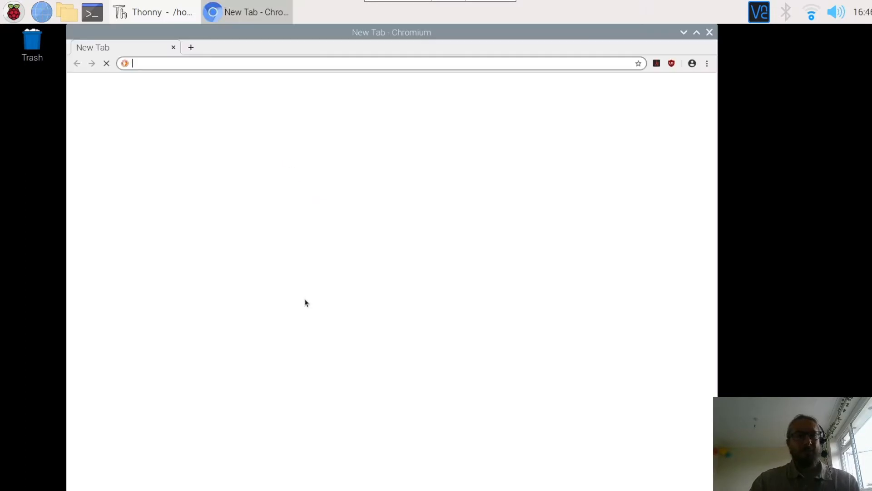
click(343, 234)
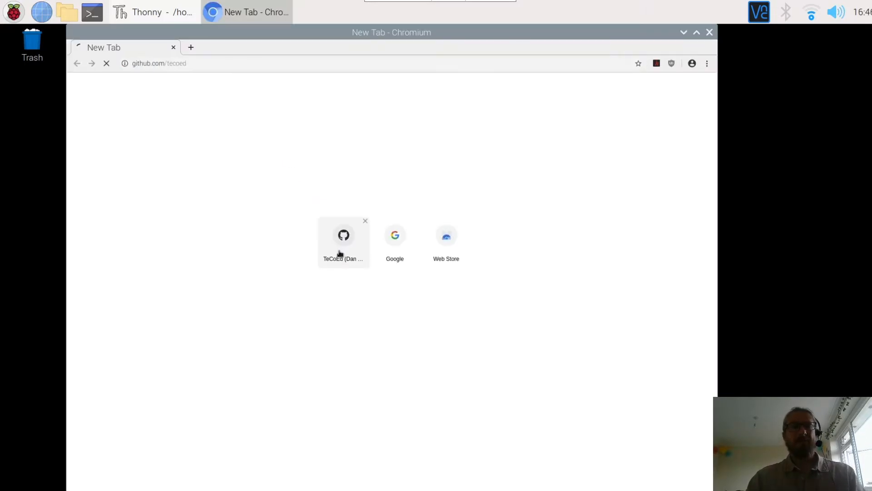
click(344, 234)
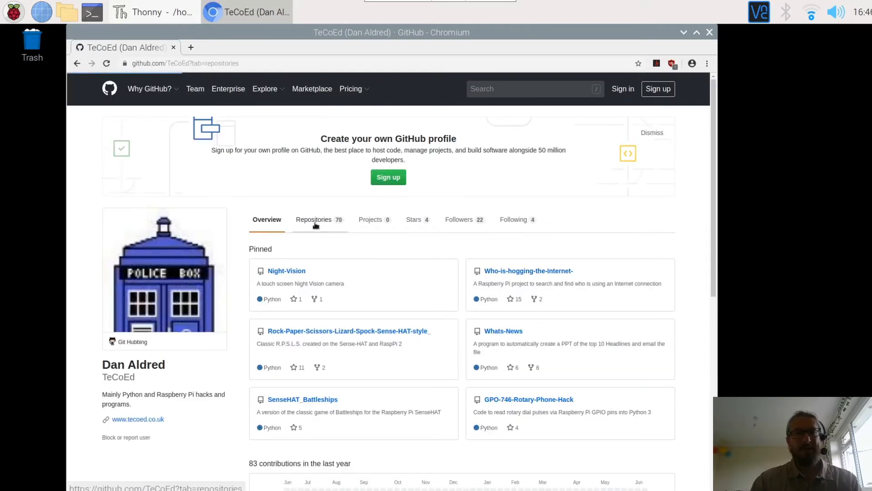
click(313, 219)
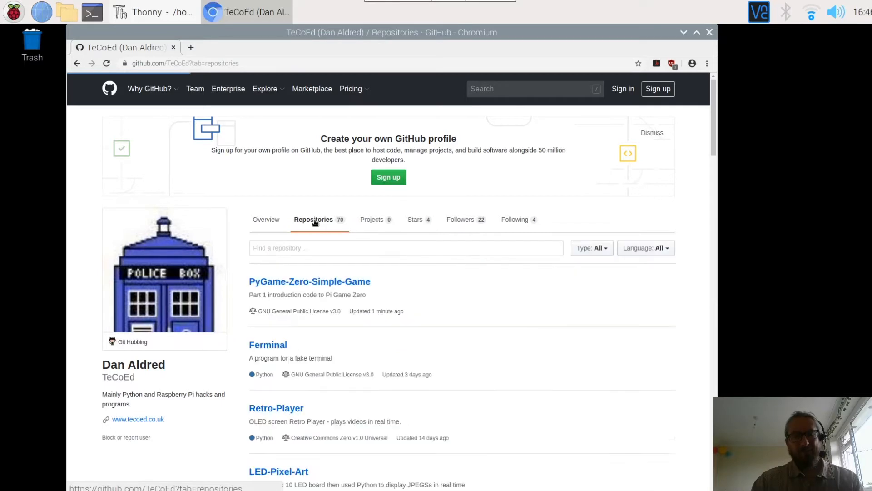
mouse_move(309, 281)
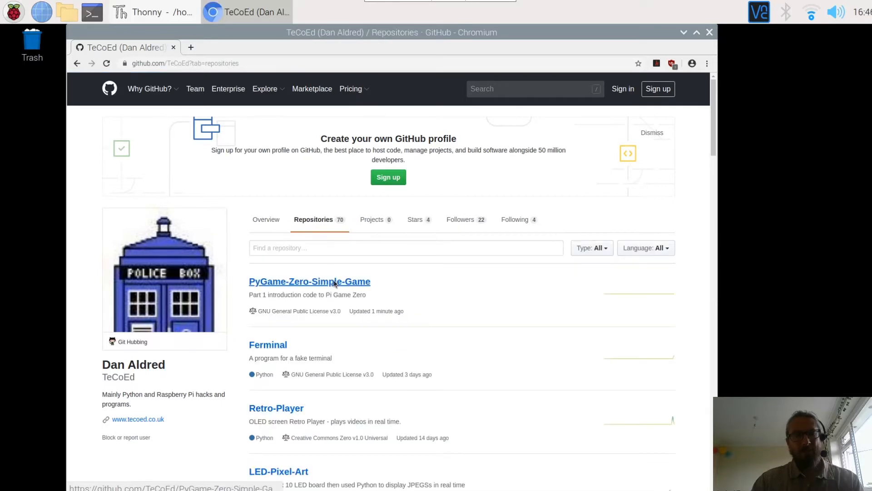
click(309, 281)
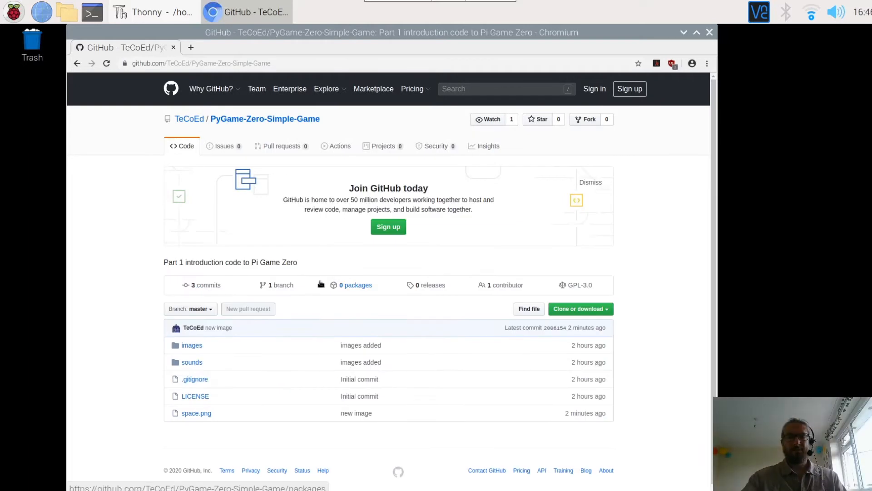
mouse_move(386, 176)
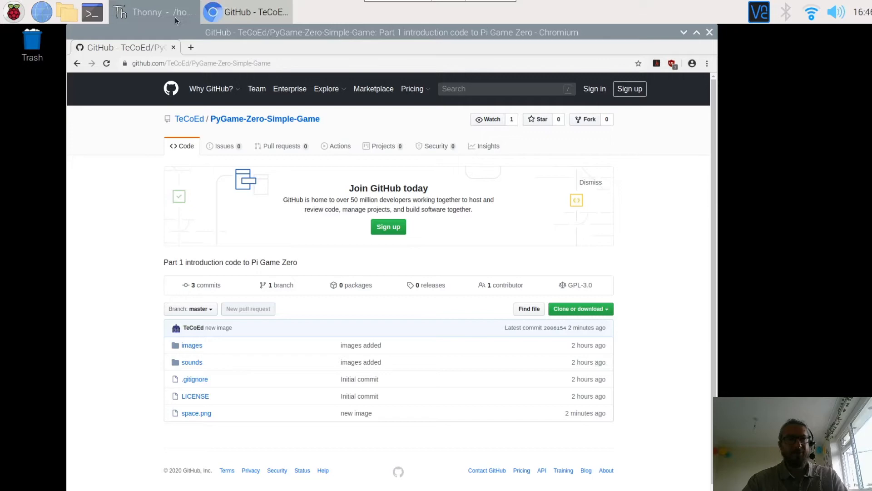
View space.png in the repository and bring up the image's context menu.
click(148, 12)
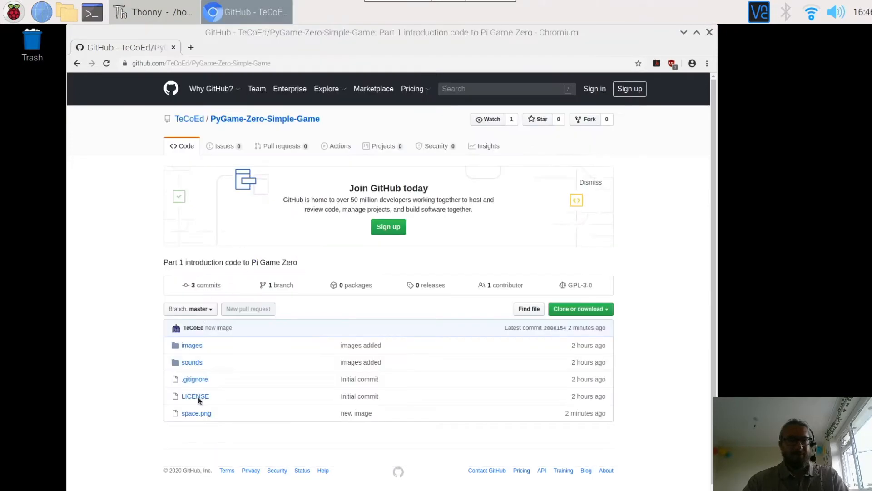
mouse_move(196, 412)
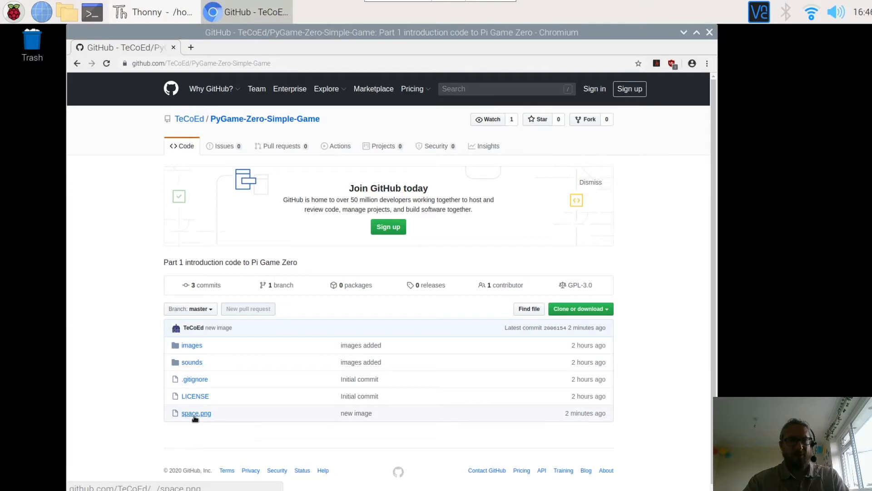
click(196, 413)
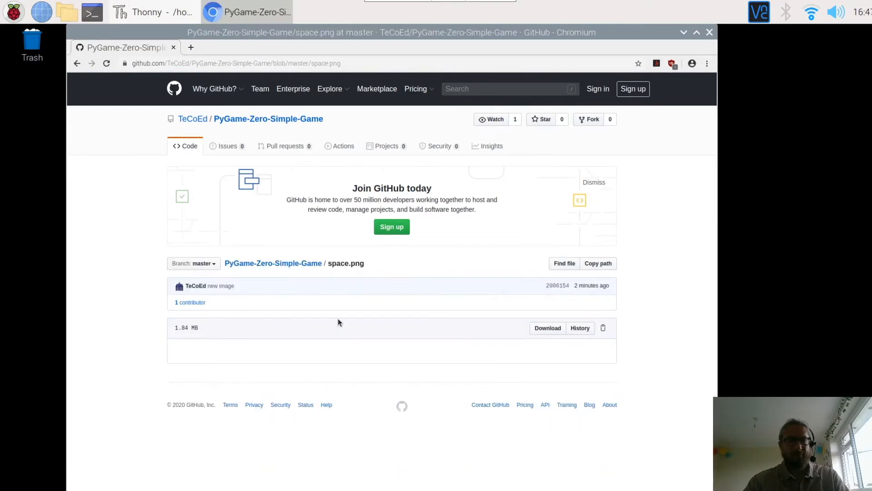
scroll(down, 3)
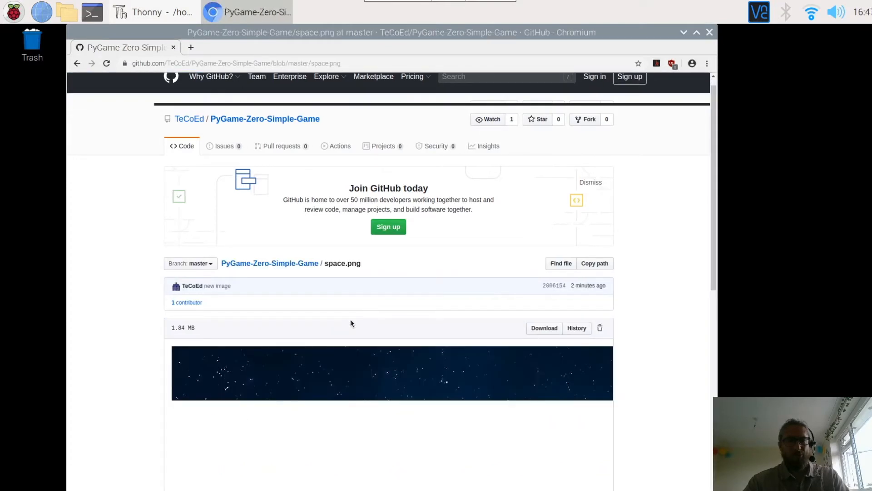
scroll(down, 3)
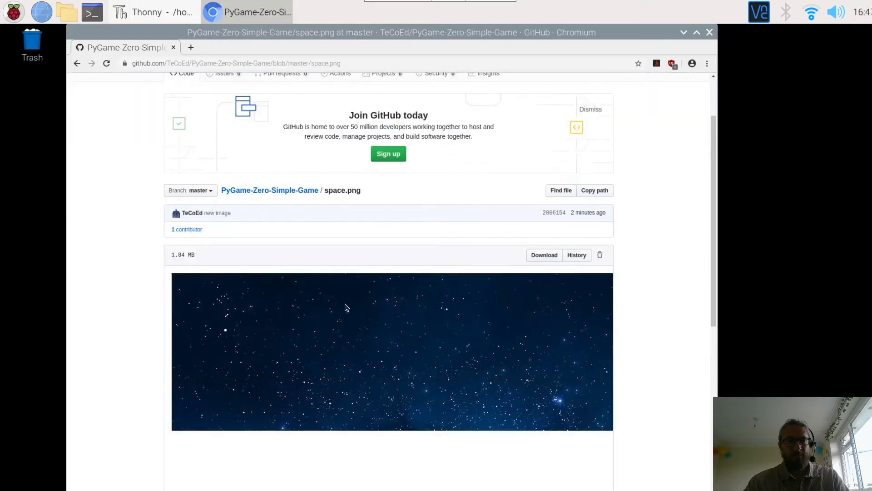
right_click(345, 312)
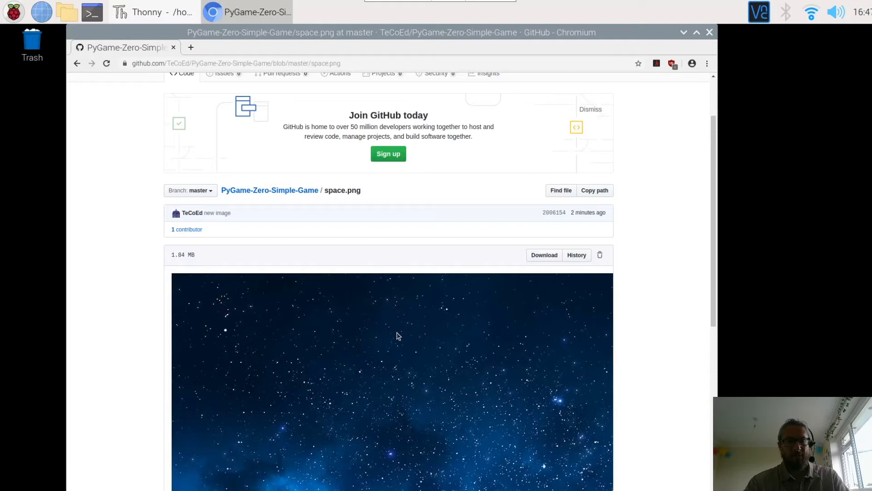
Save space.png into the images folder in the home directory.
click(544, 255)
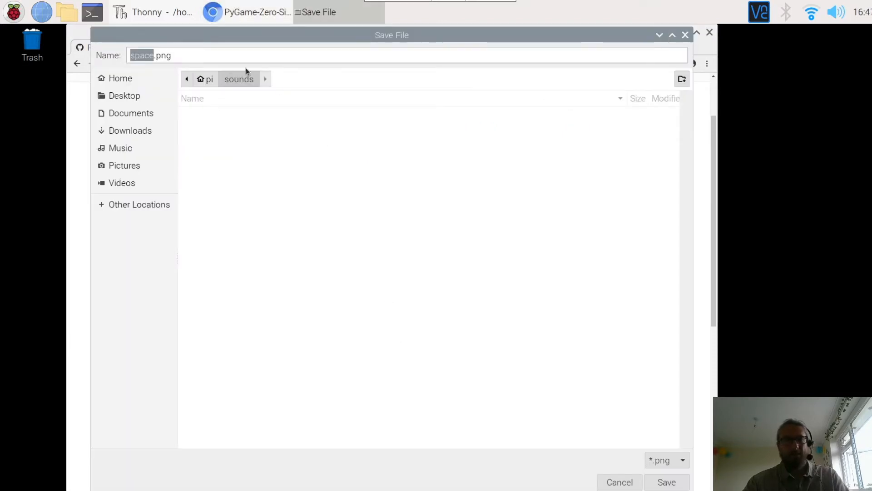
mouse_move(115, 64)
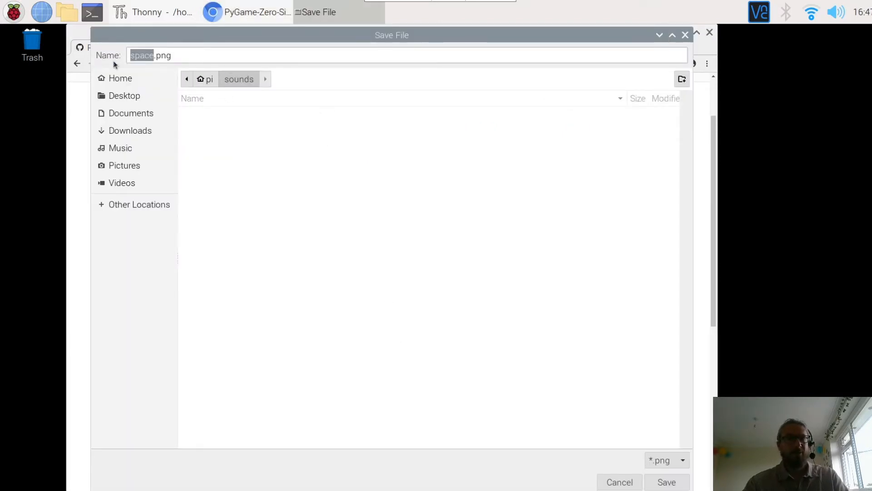
click(120, 79)
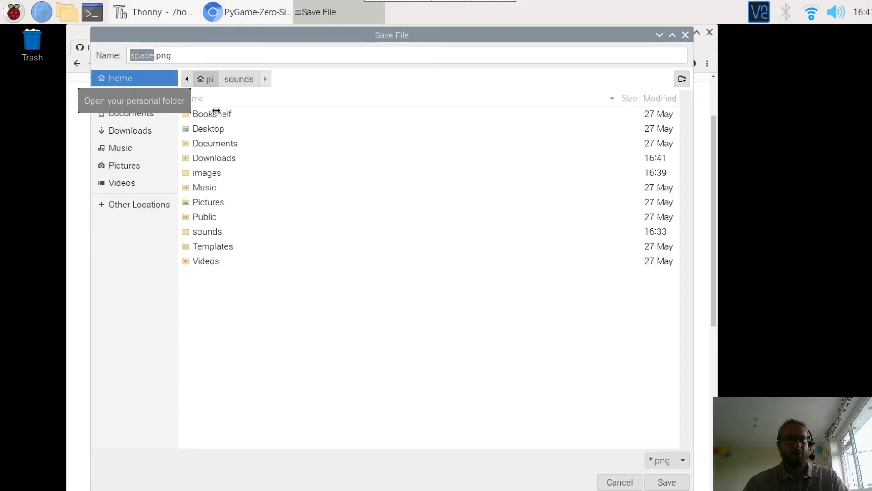
double_click(206, 172)
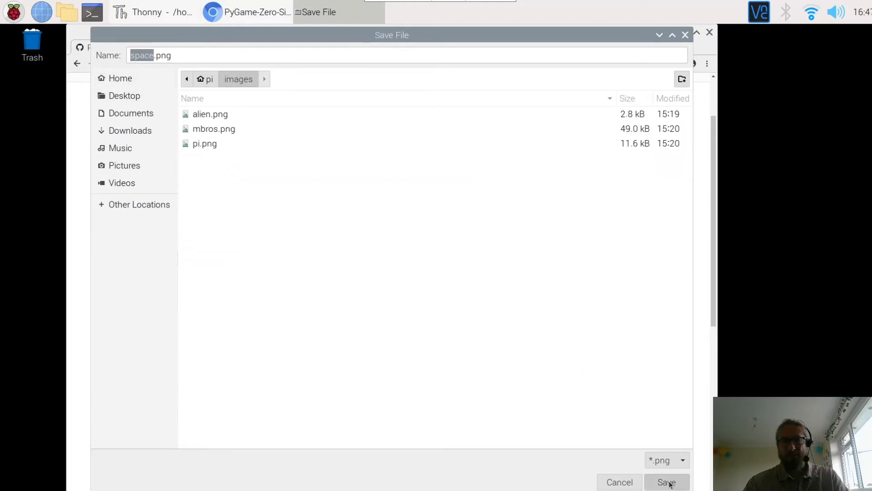
click(666, 482)
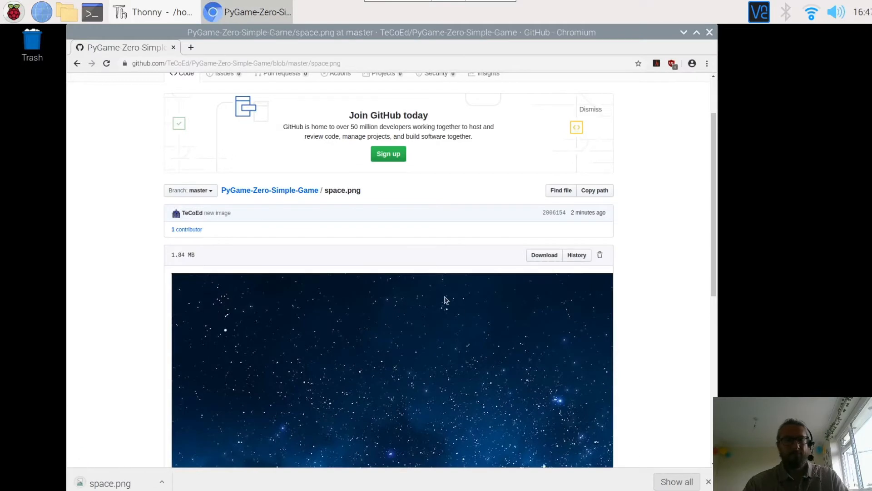
mouse_move(718, 47)
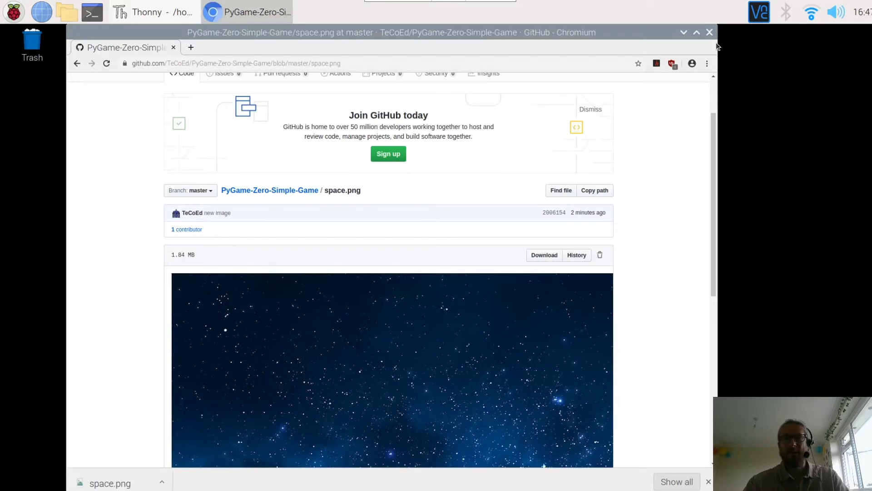
Run the game without screen.clear() to see the hero smear, then restore screen.clear() on line 11.
click(146, 12)
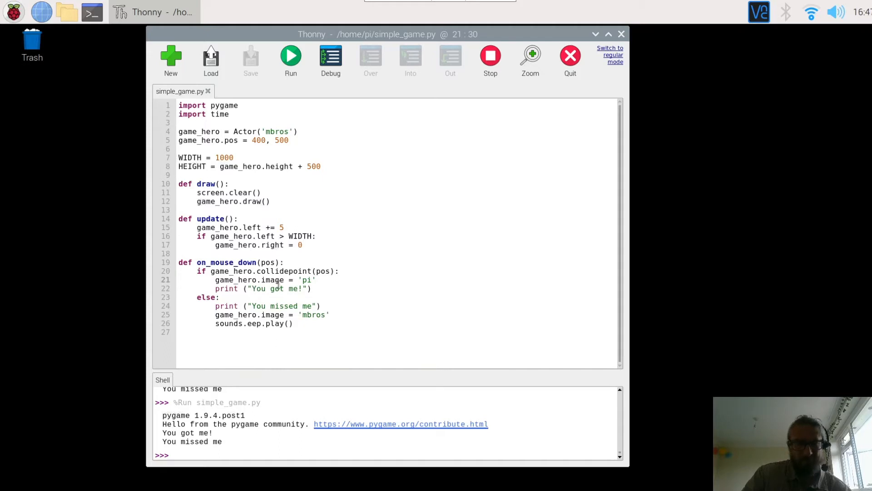
click(274, 201)
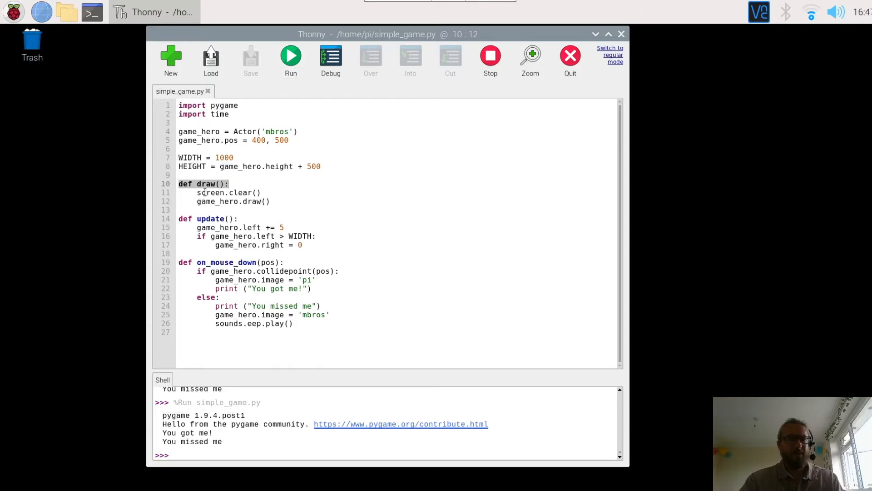
click(197, 192)
text(#)
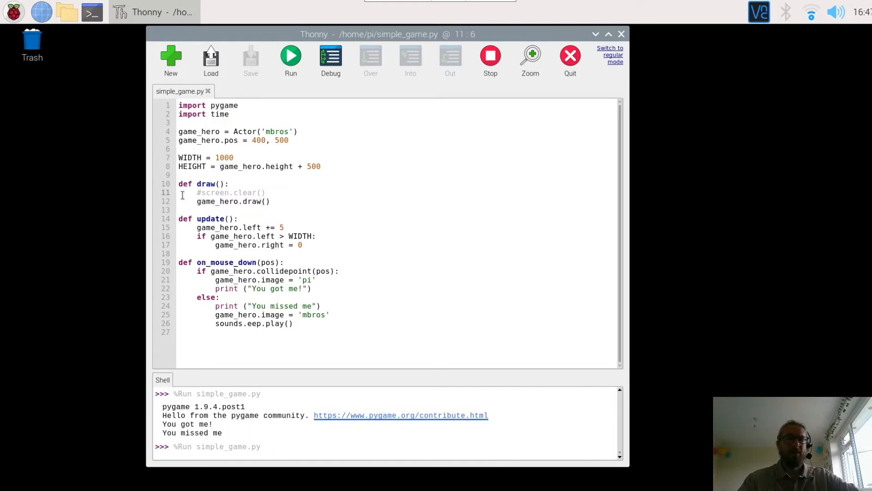
click(290, 56)
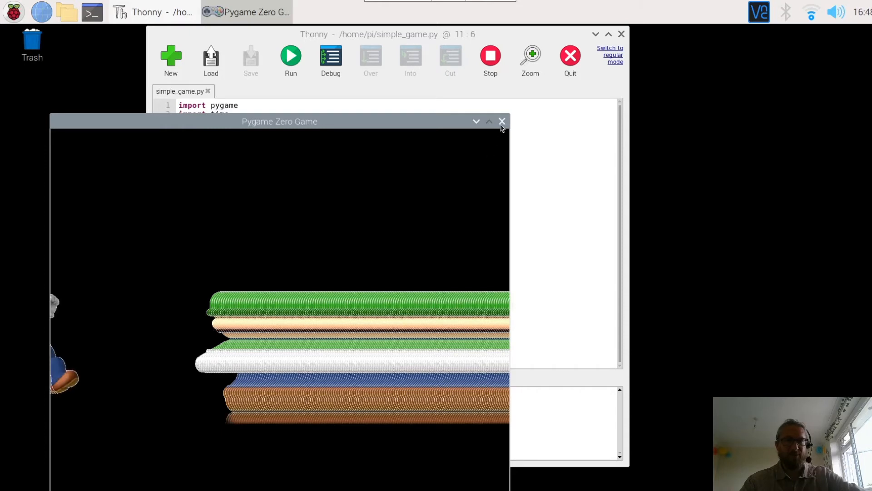
click(502, 121)
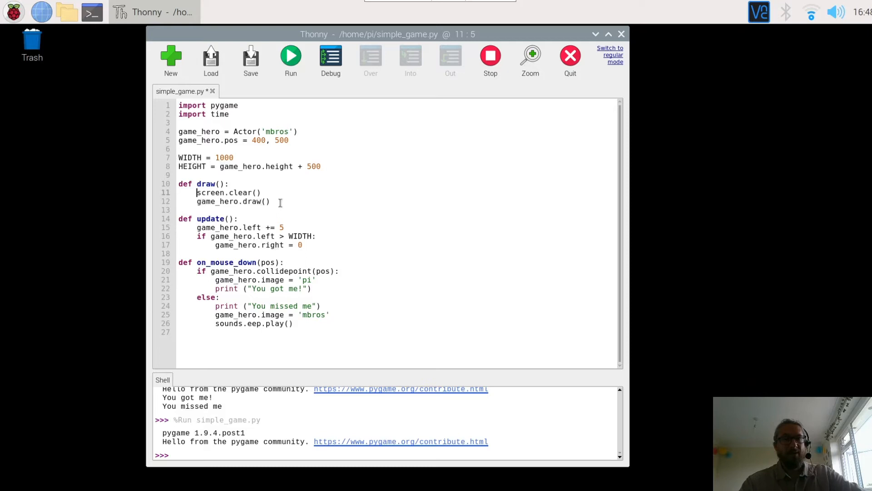
Start a new line after game_hero.draw() beginning screen.blit.
click(262, 193)
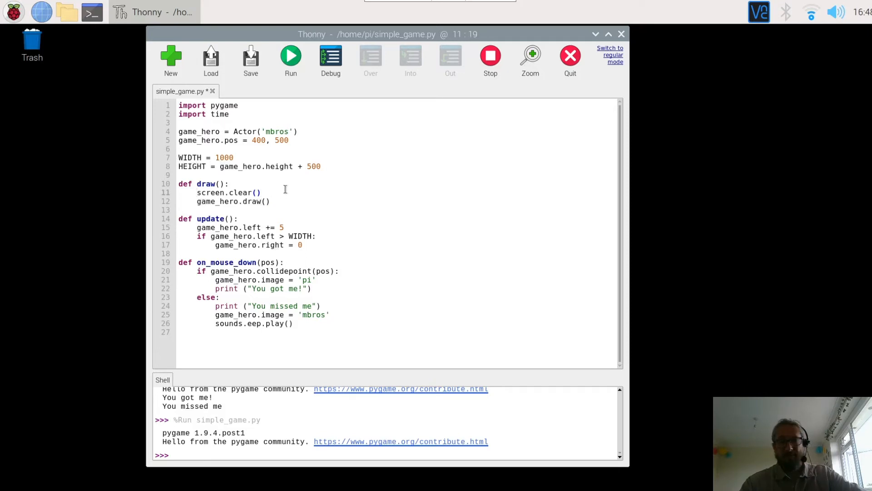
key(Return)
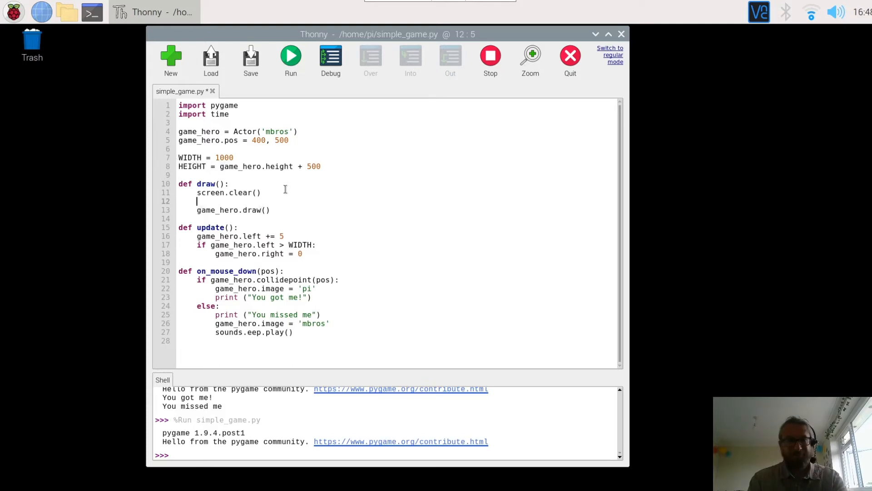
key(Delete)
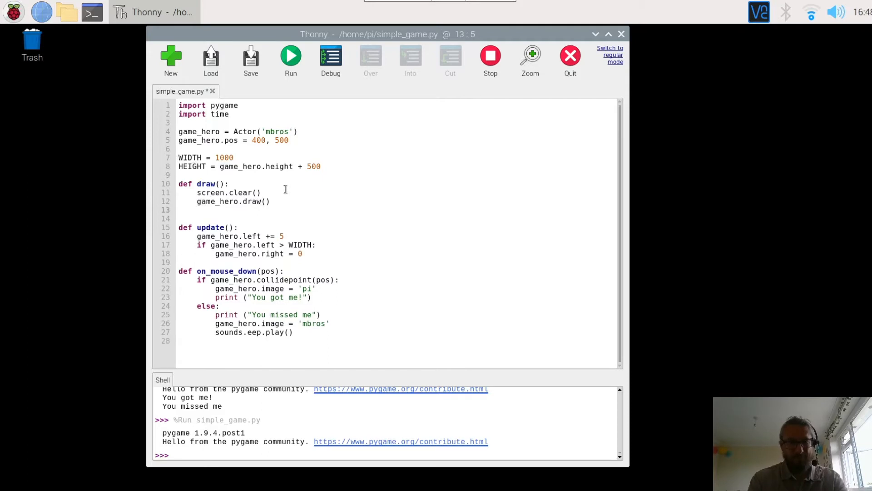
text(scx)
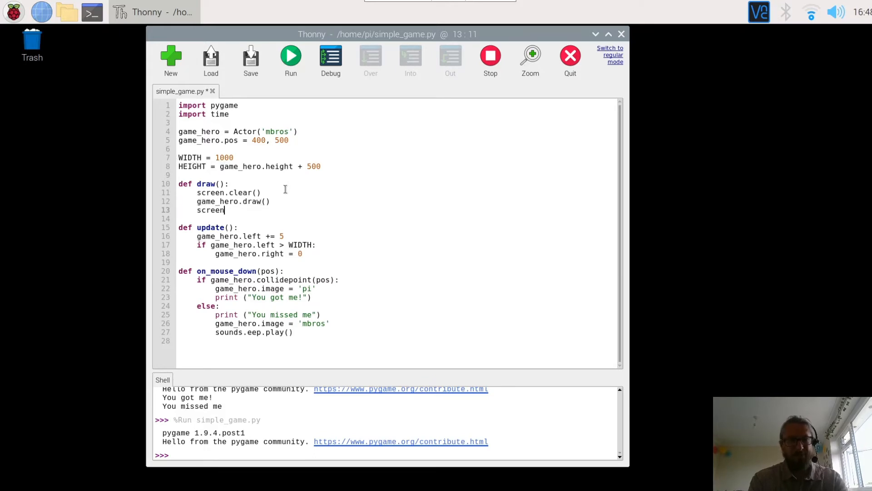
text(.blit()
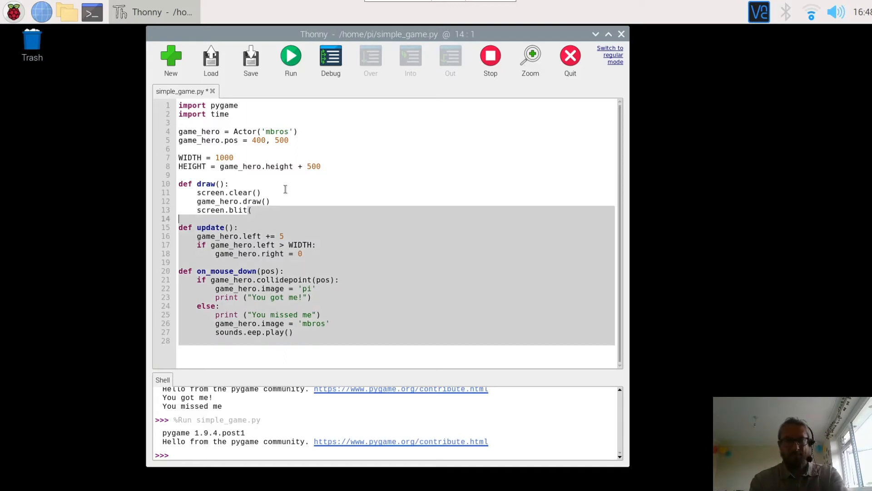
click(252, 210)
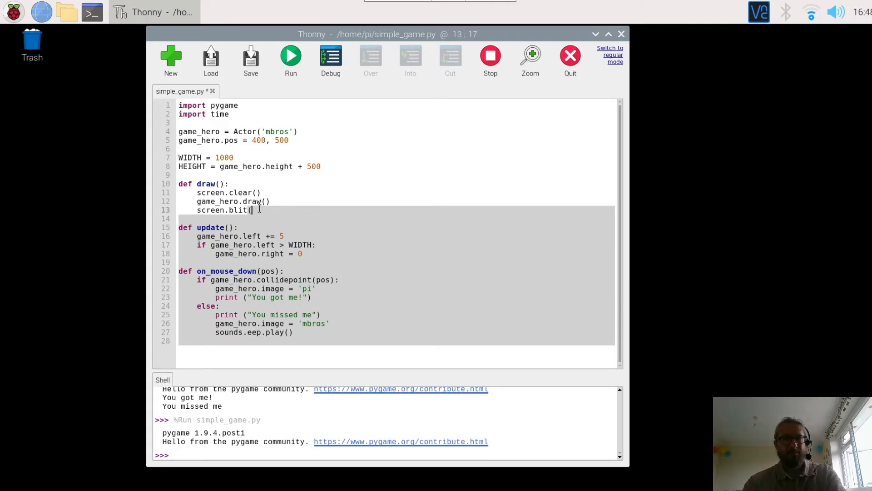
Complete the line as screen.blit('space', (0,0) to paint the background.
text(')
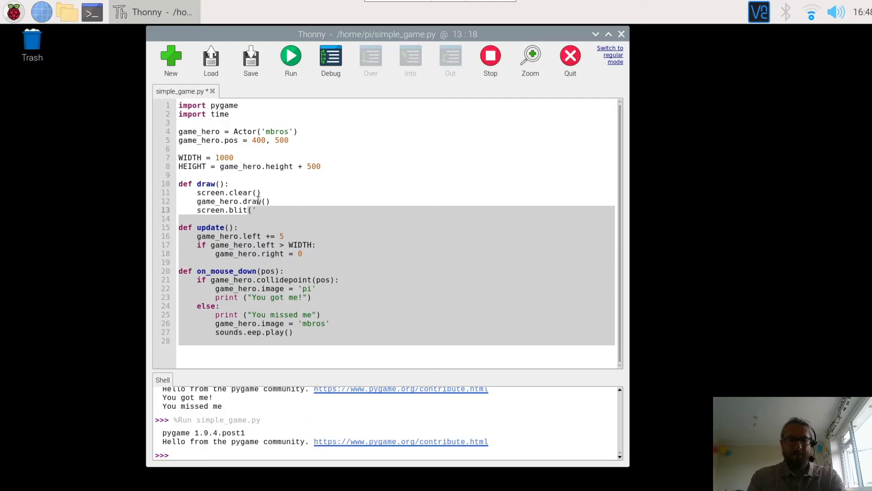
text(spa)
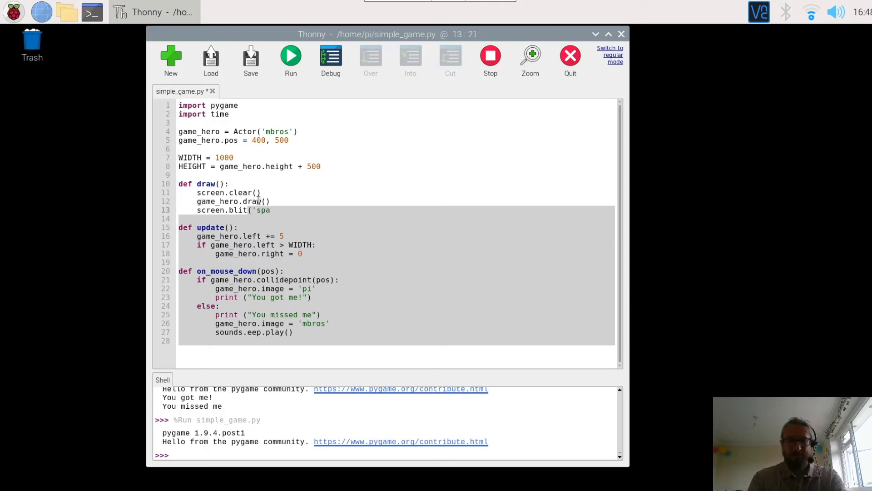
text(ce)
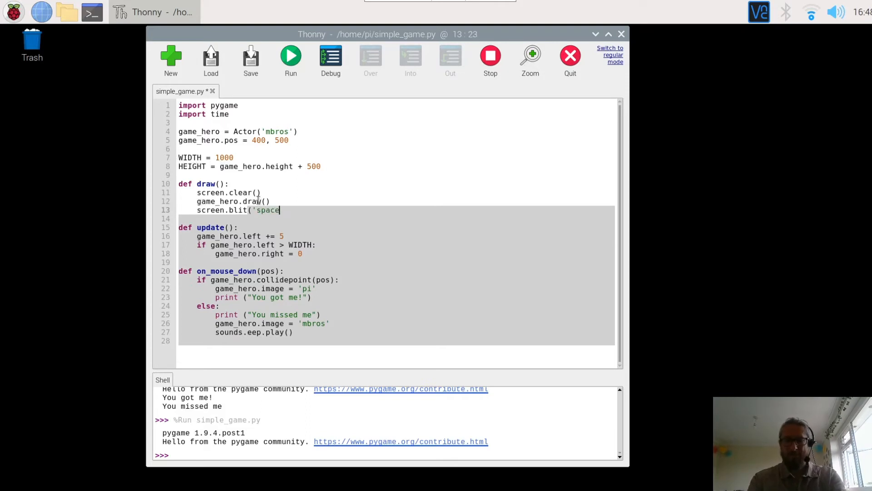
text(')
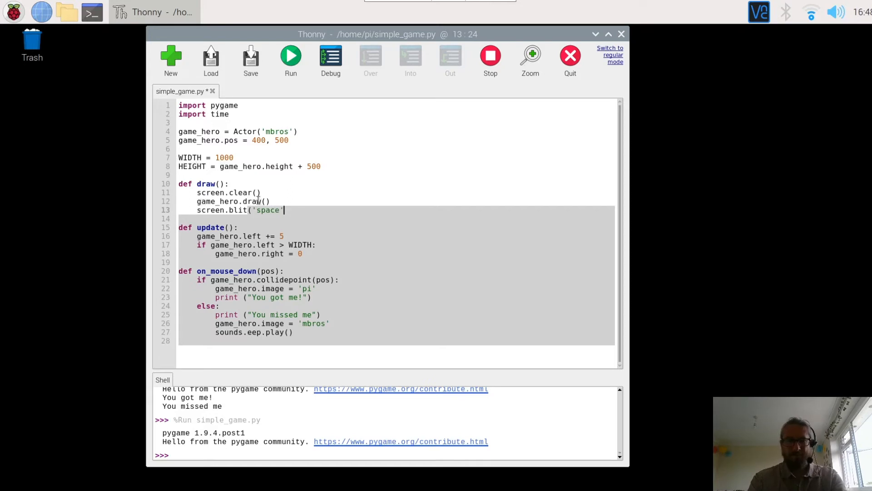
text(,)
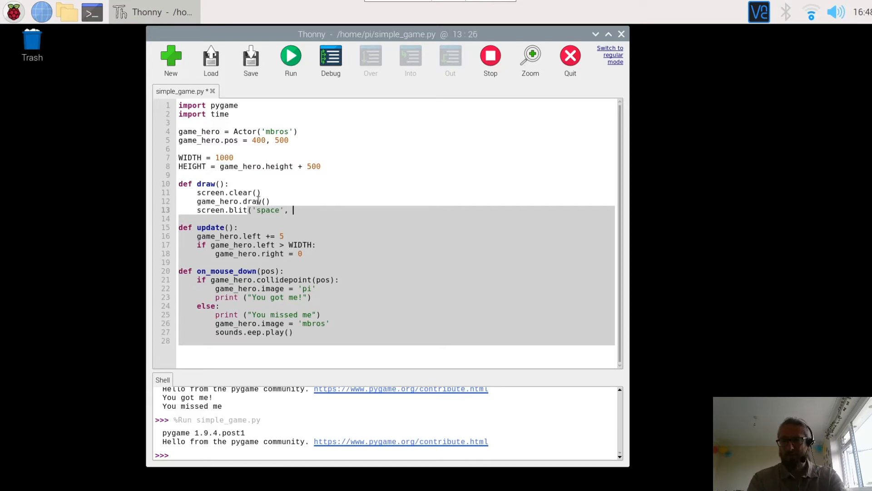
text(()
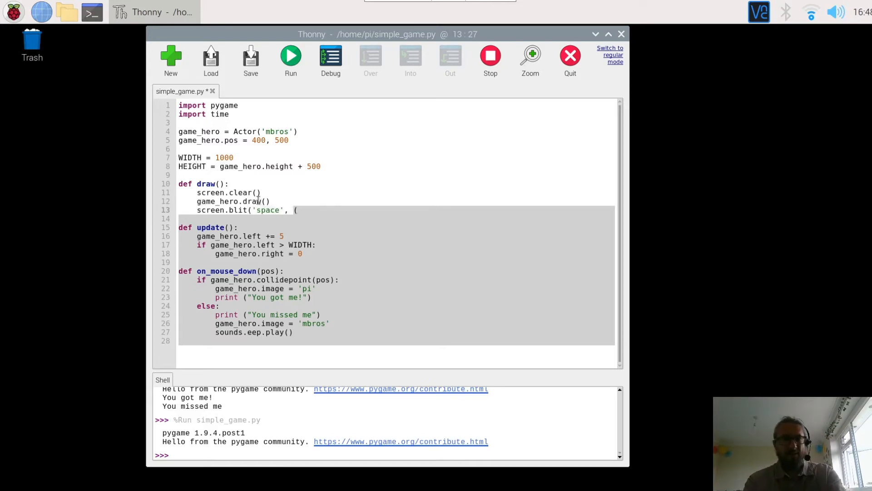
text(0,0)
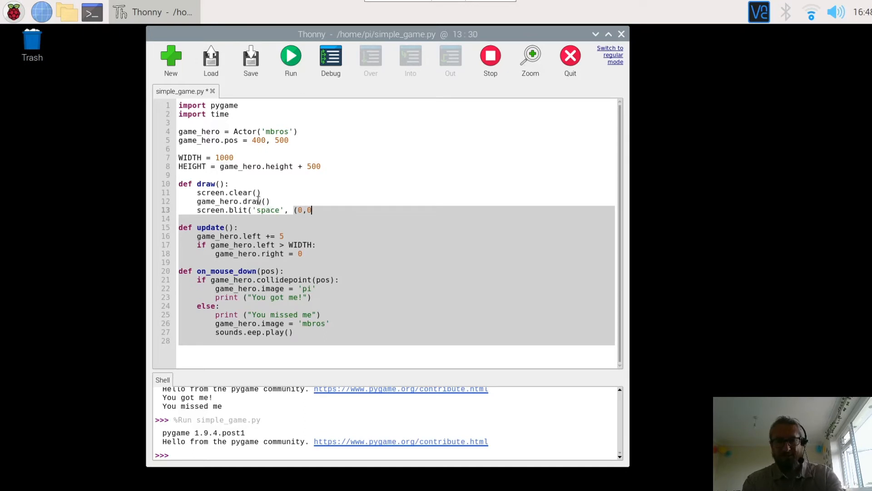
text())
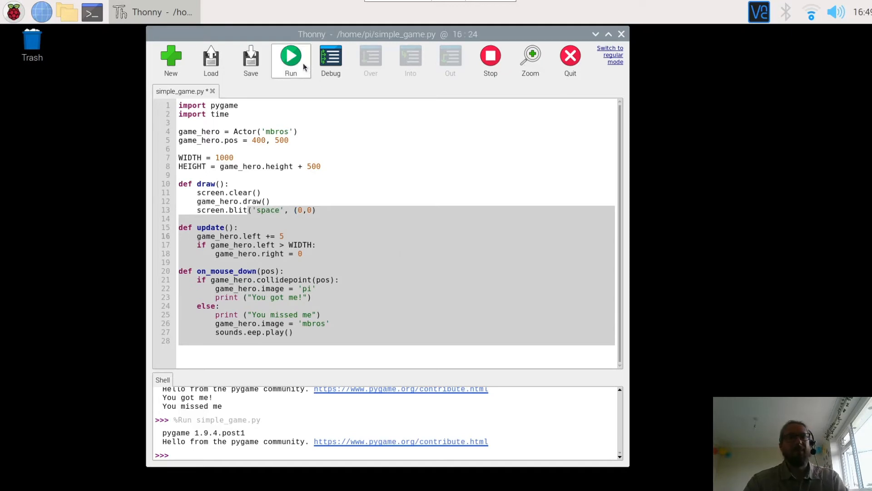
Run, hit the SyntaxError, and add the missing ) to the blit line on line 13.
click(291, 56)
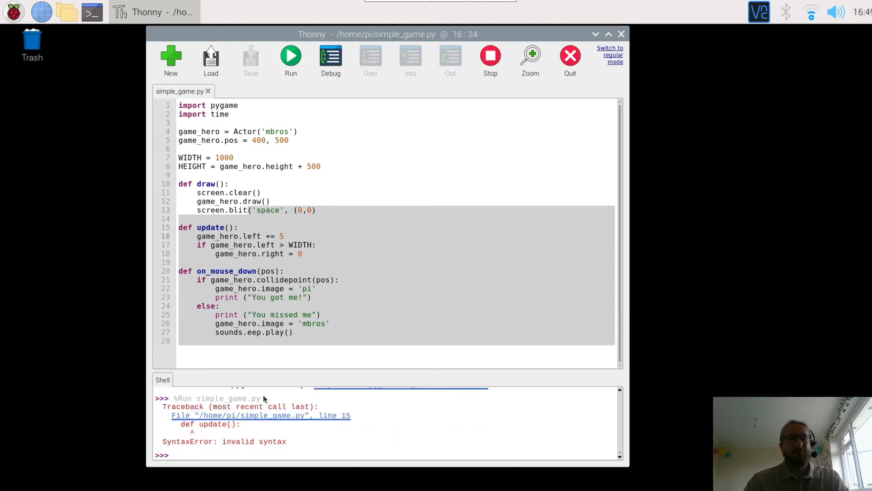
mouse_move(189, 417)
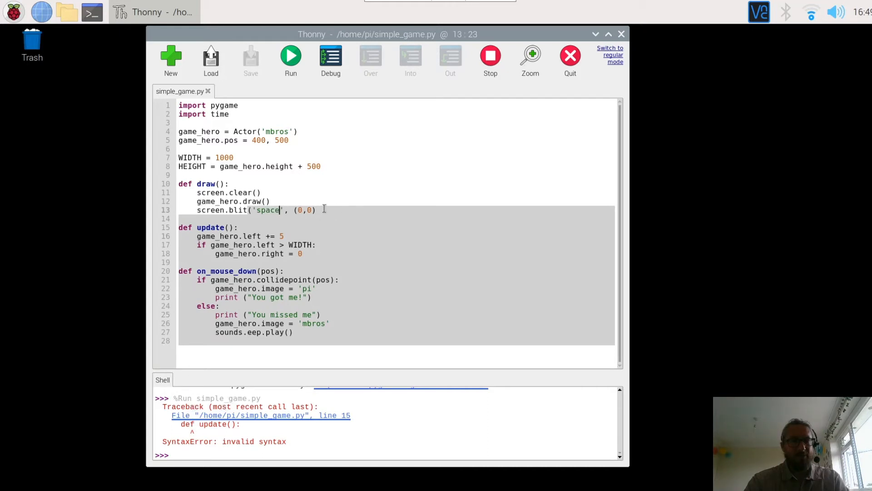
text())
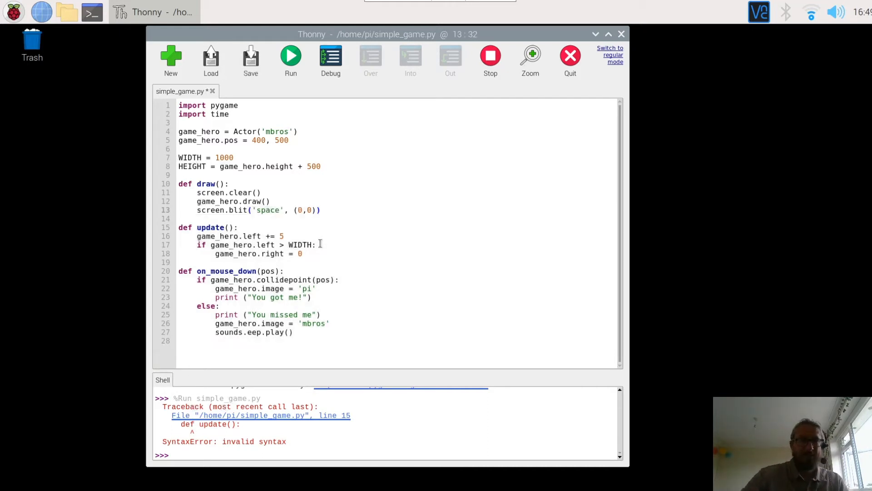
click(322, 210)
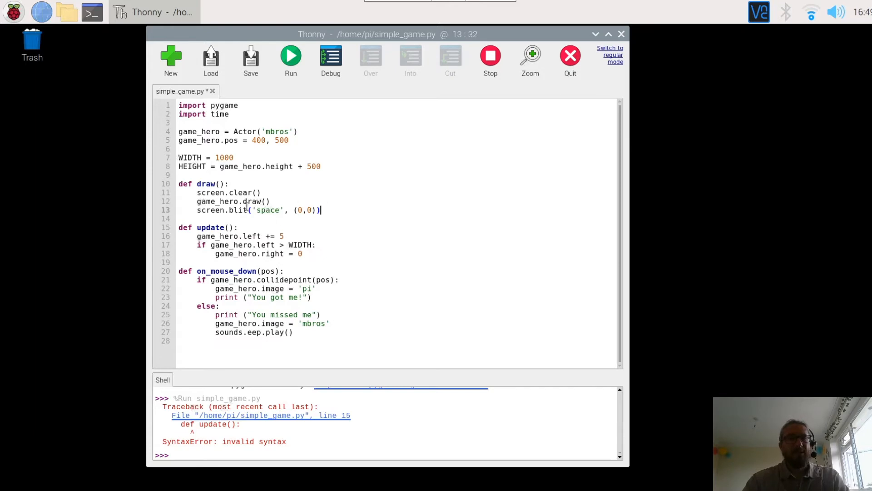
Run the corrected game showing the starry space background, then close it.
click(290, 60)
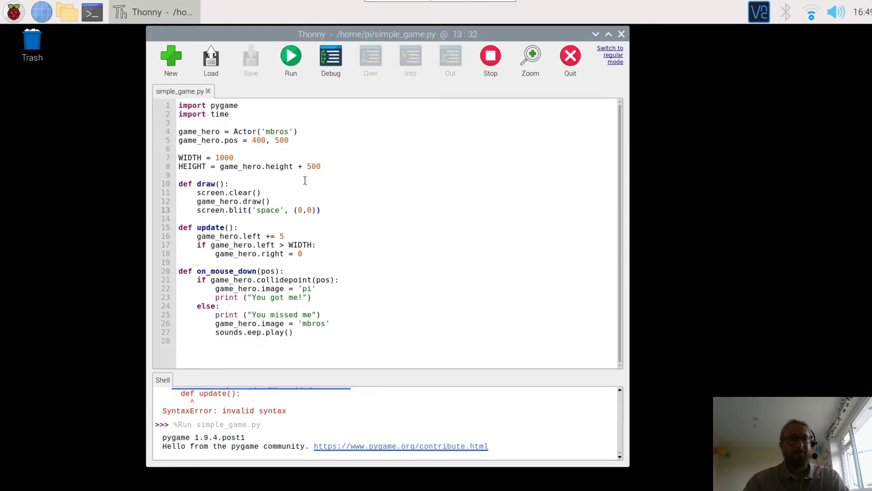
click(291, 56)
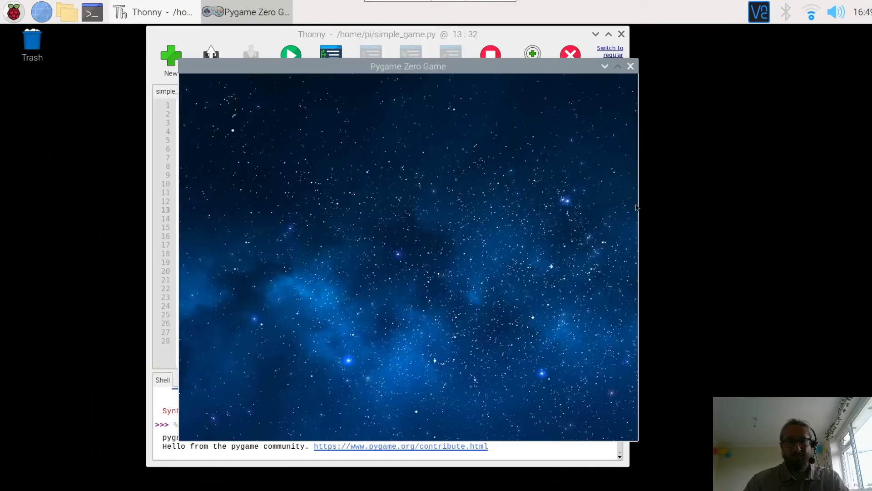
mouse_move(577, 452)
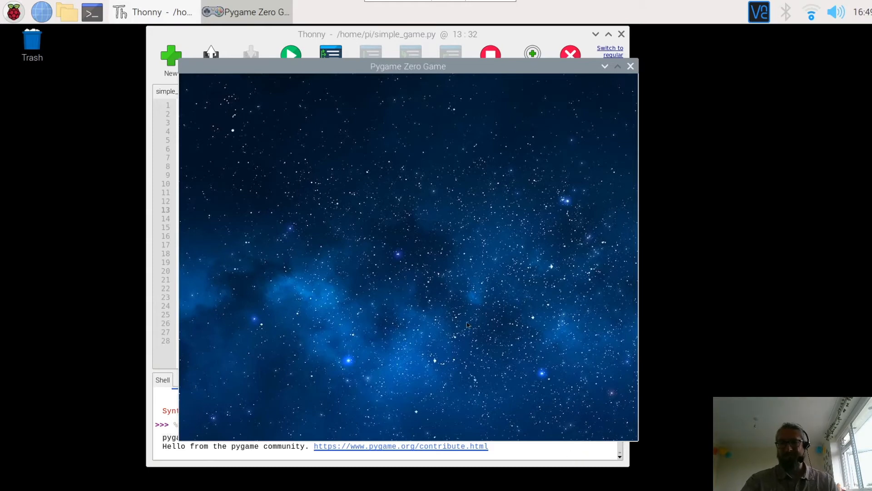
click(631, 65)
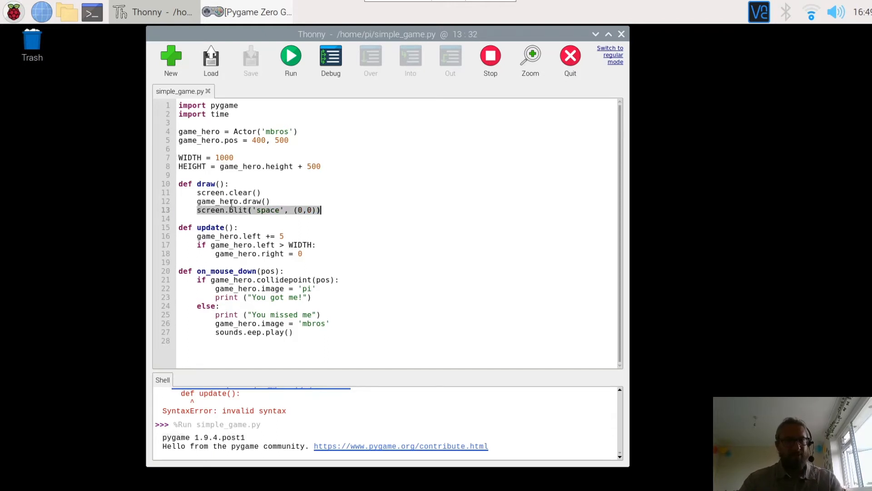
Move screen.blit('space', (0,0)) to sit between screen.clear() and game_hero.draw().
click(198, 210)
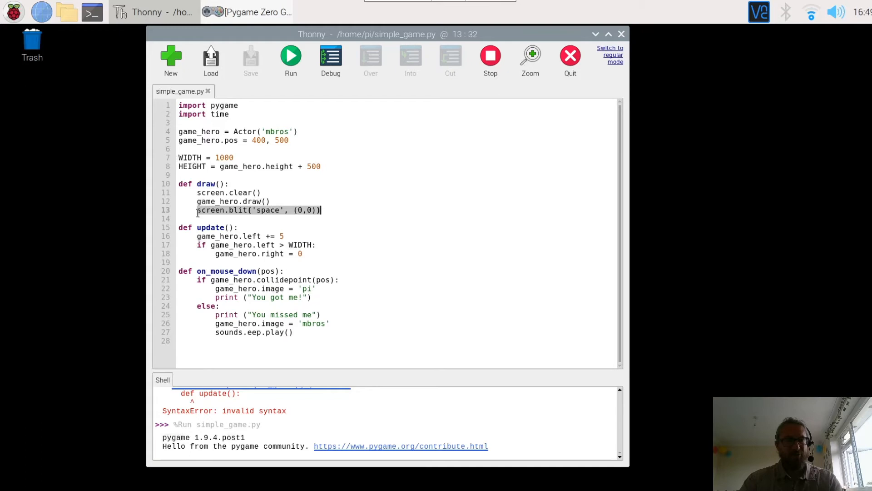
key(Delete)
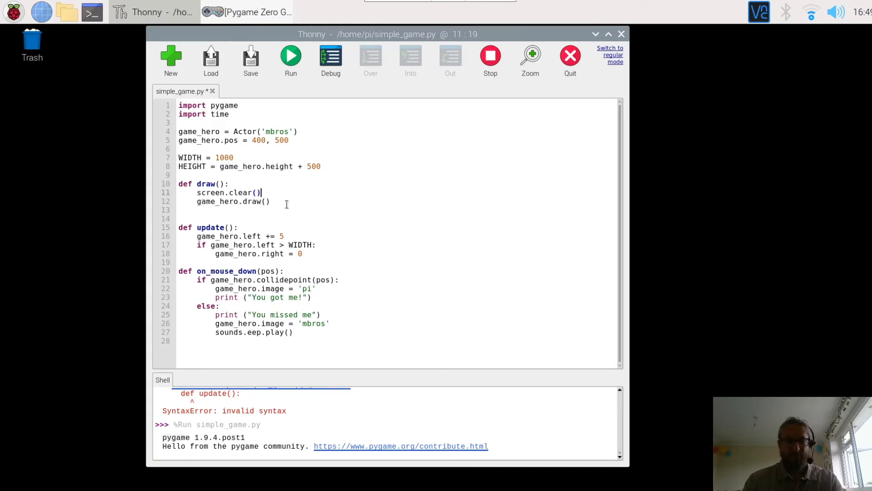
text(screen.blit('space', (0,0)))
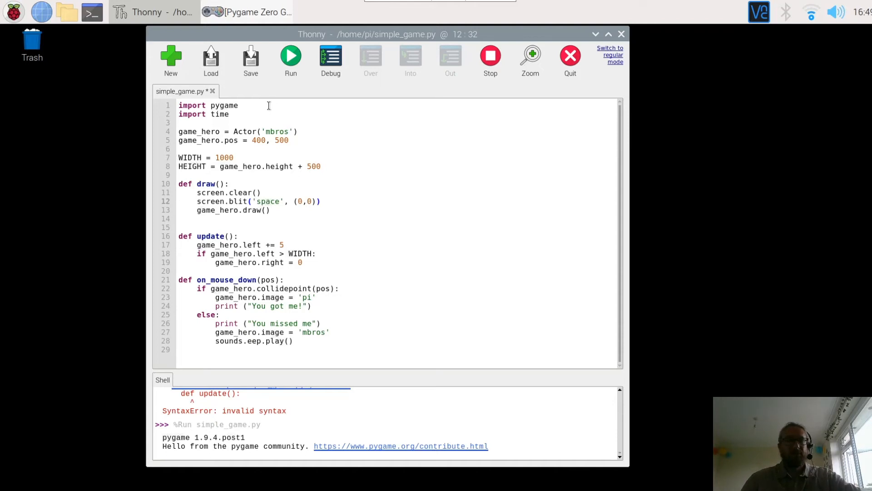
mouse_move(251, 58)
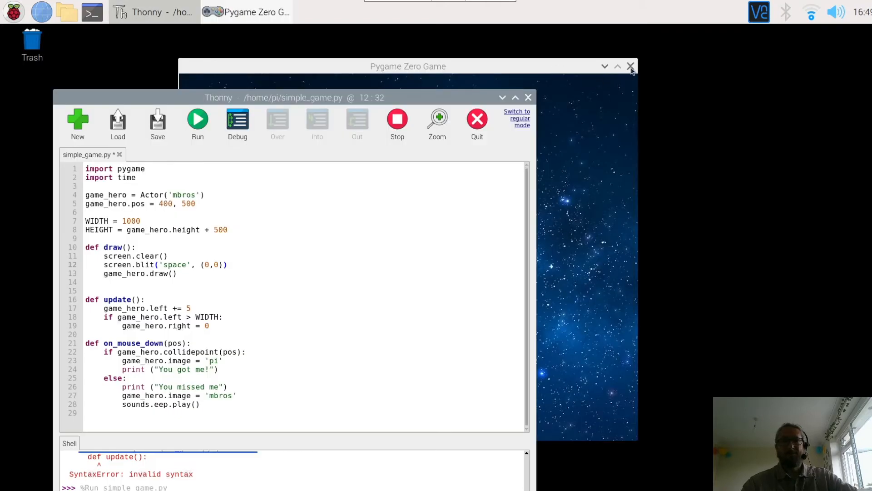
Rerun the saved game and click on Luigi over space to get 'You got me!' and 'You missed me'.
click(631, 66)
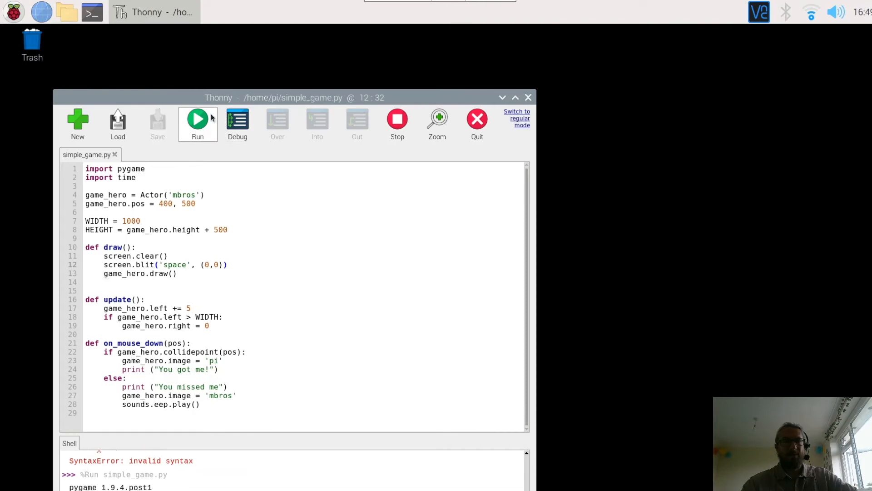
click(197, 119)
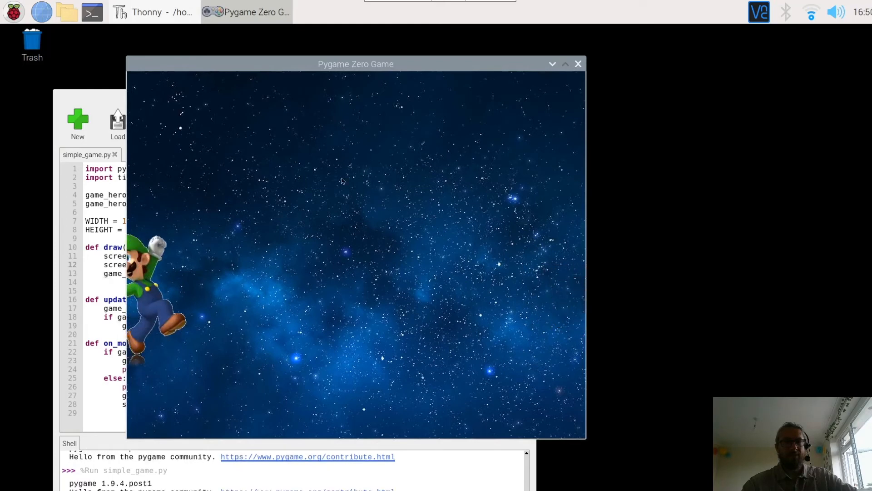
click(342, 181)
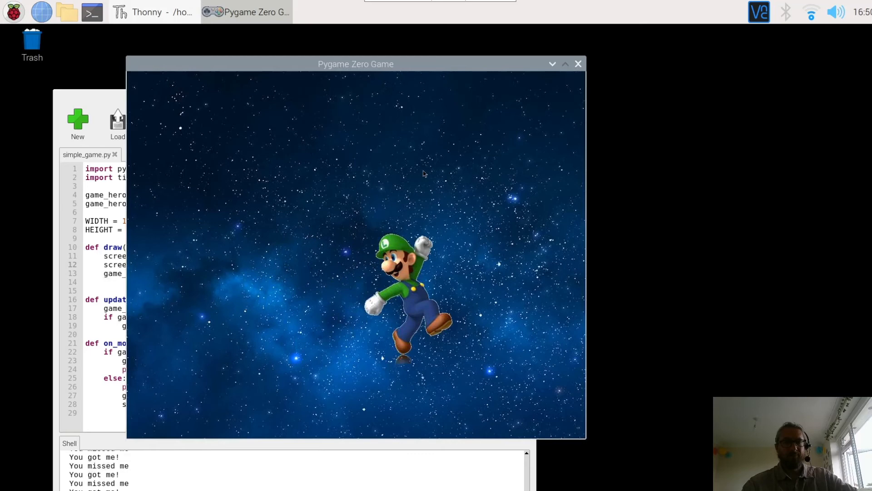
click(578, 64)
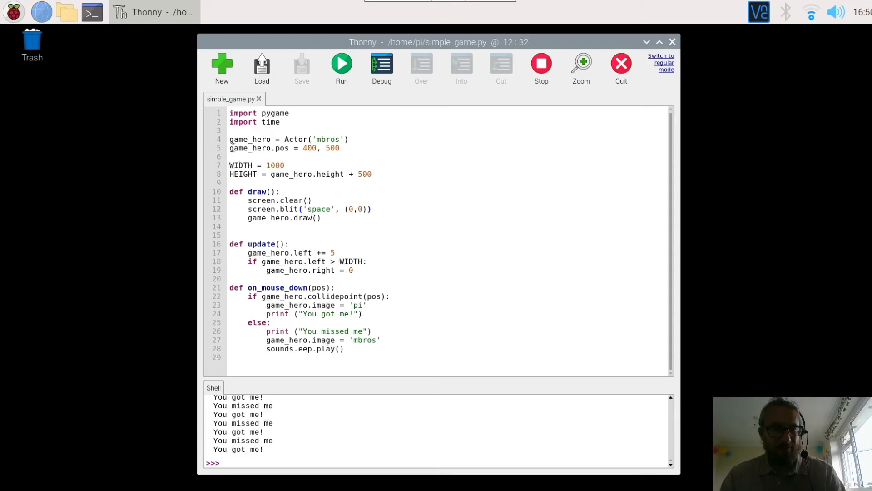
mouse_move(386, 149)
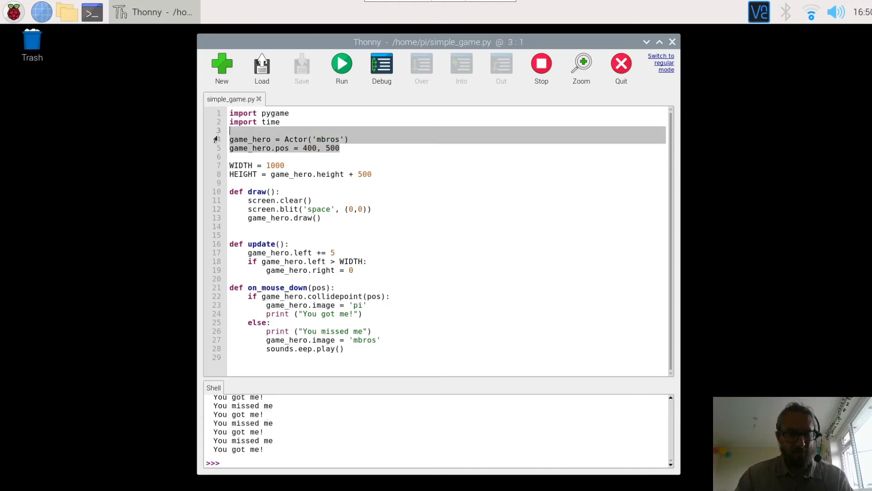
Duplicate the hero lines as game_hero2 = Actor('alien') positioned at 400, 500.
click(340, 149)
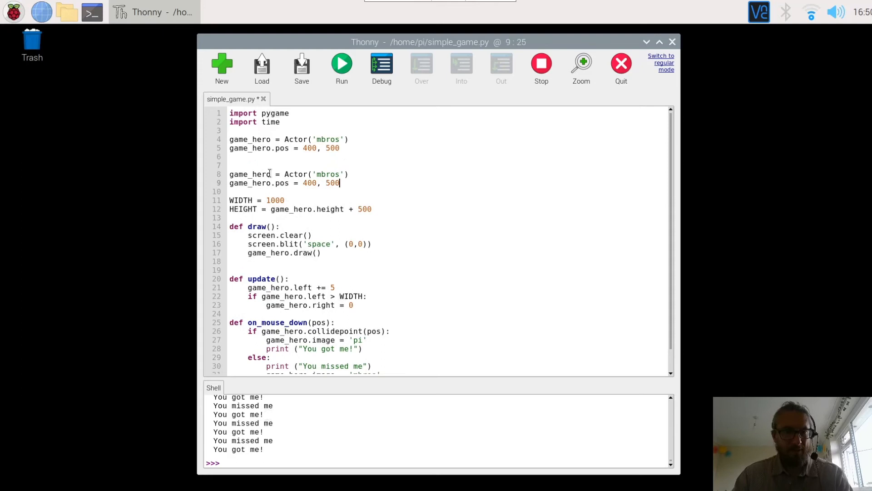
click(267, 174)
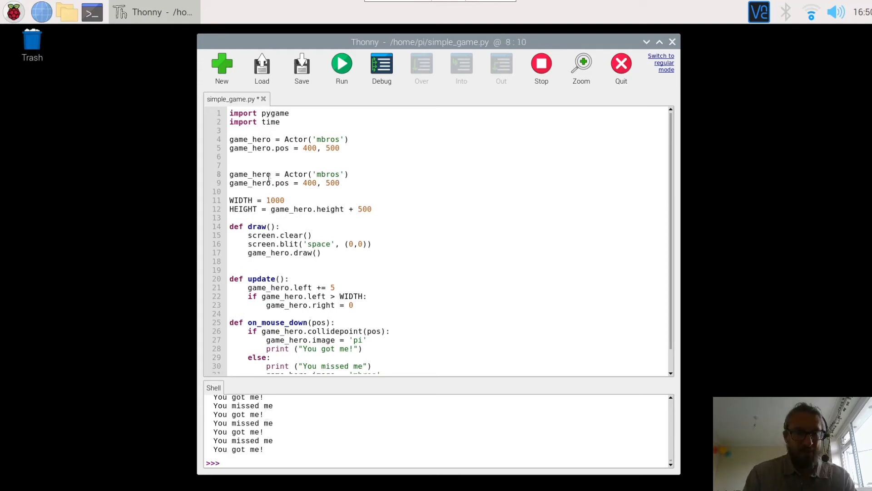
text(2)
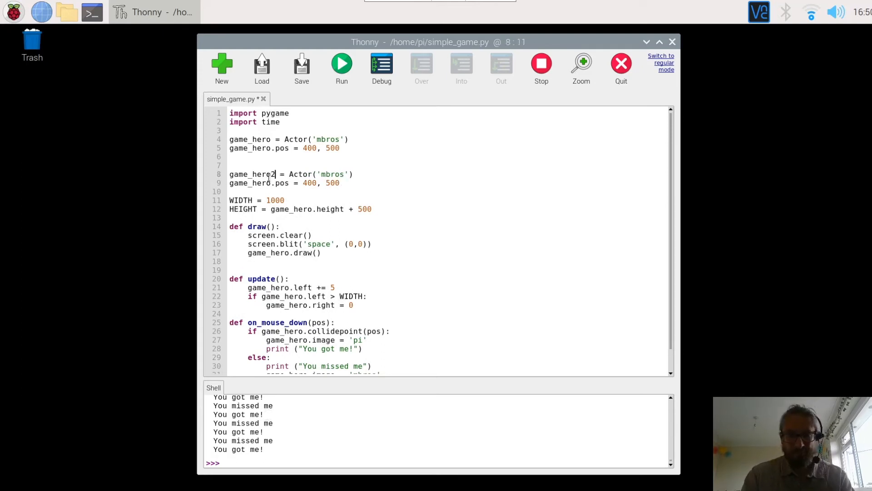
click(270, 182)
text(2)
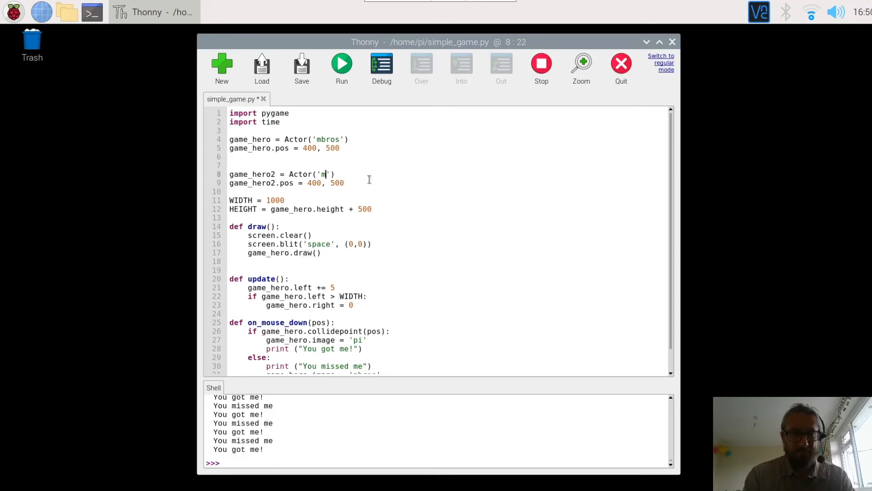
text(lien)
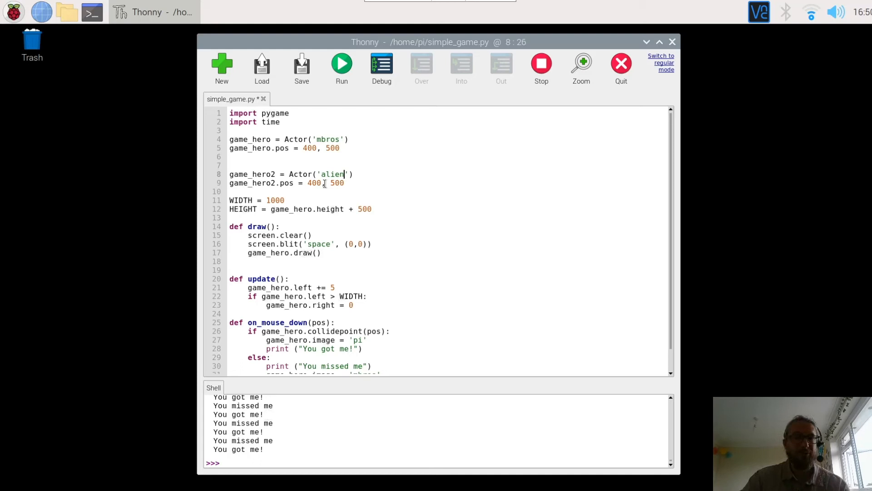
mouse_move(469, 171)
text(game_hero.draw())
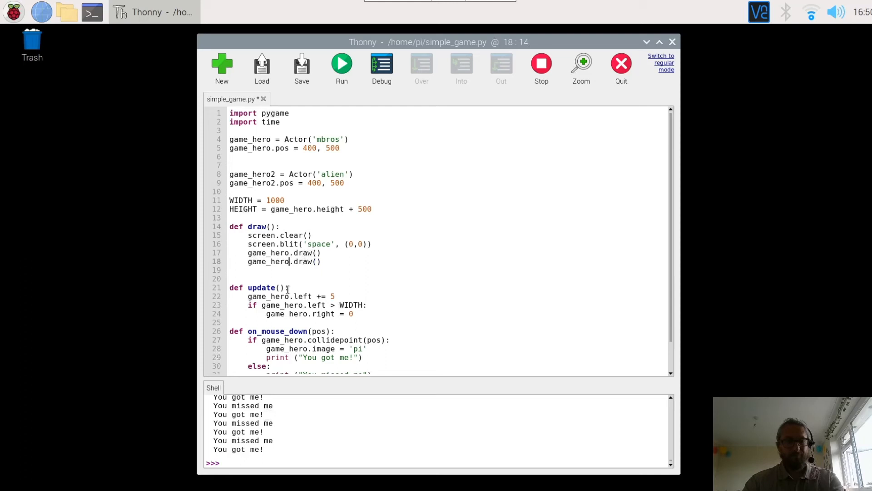
Run the game with game_hero2.draw() to see Luigi and the pink alien, then close it.
click(340, 63)
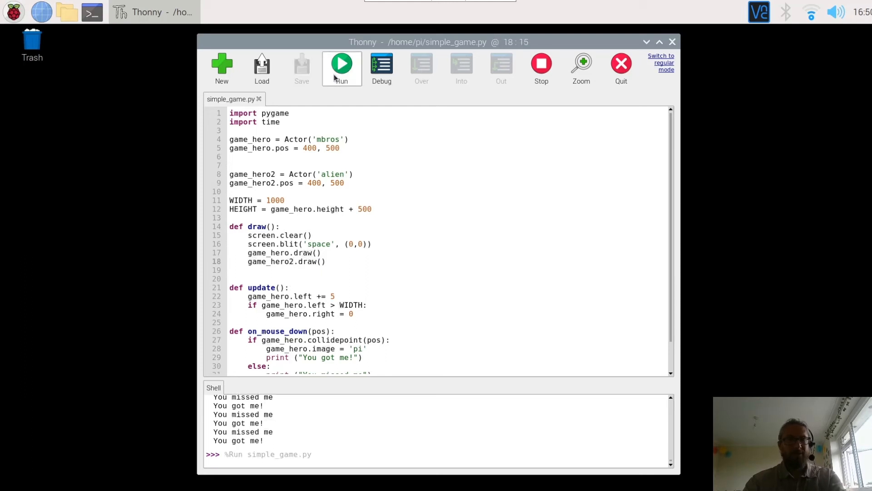
click(341, 64)
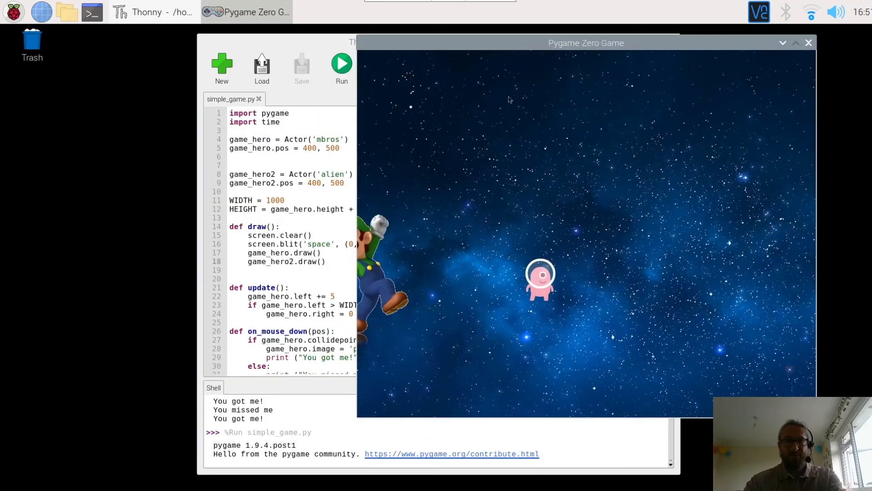
click(808, 42)
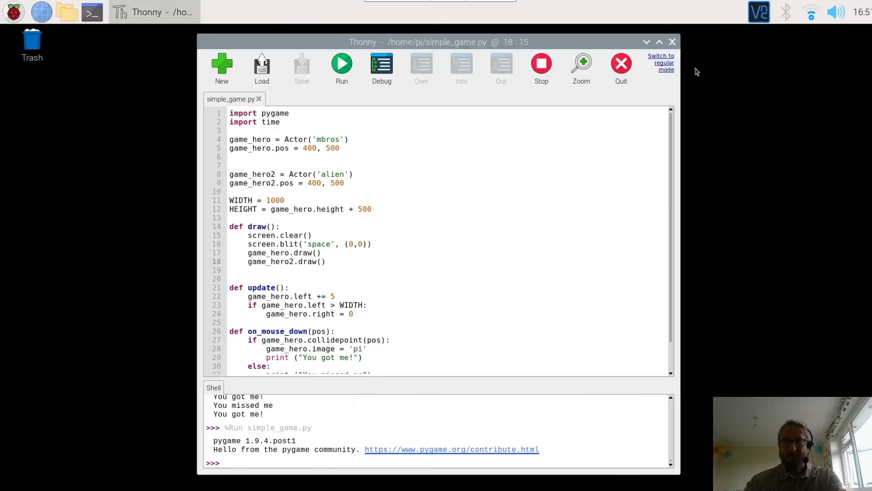
scroll(down, 3)
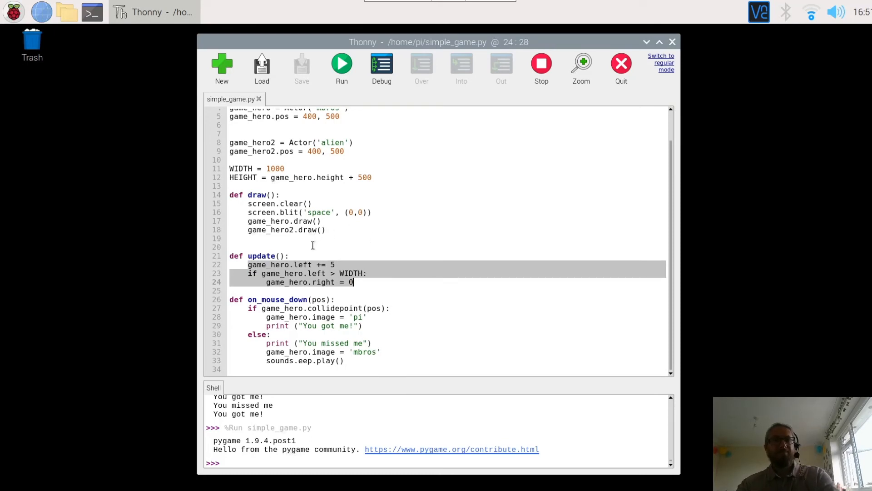
mouse_move(378, 278)
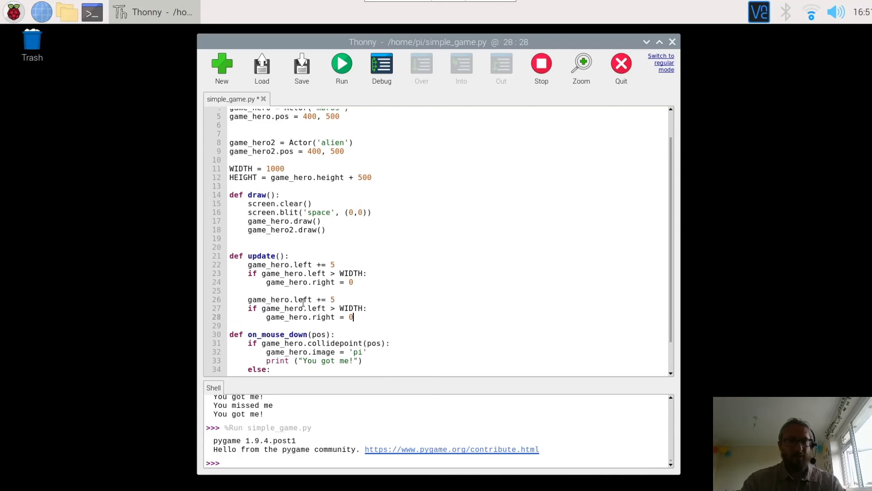
Rework the copied block to move game_hero2.right with its own reset line, then run the game.
click(290, 299)
text(2)
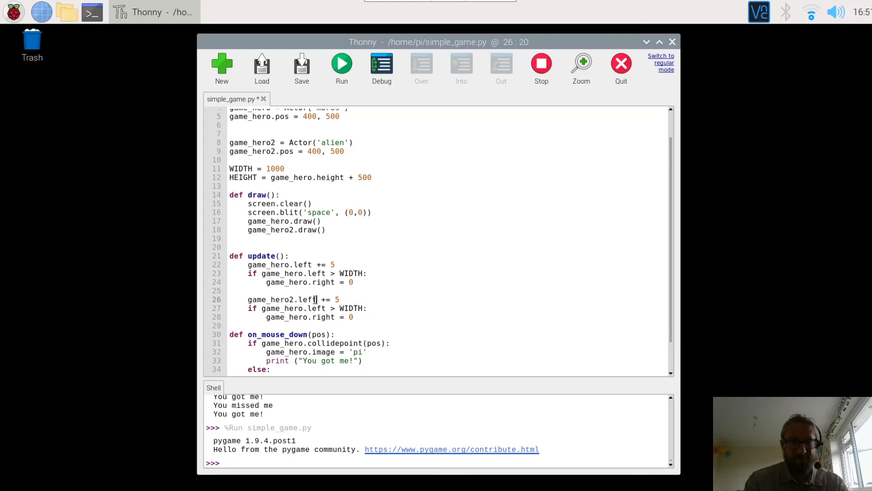
key(BackSpace)
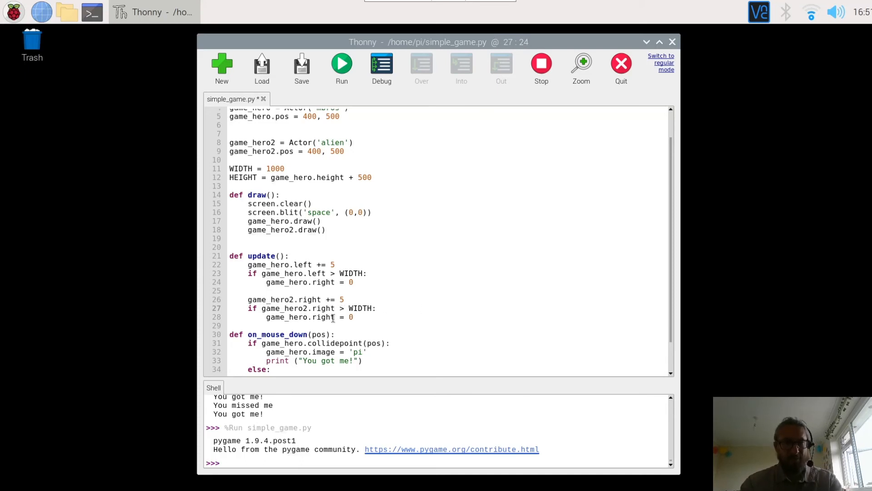
click(336, 317)
text(lef)
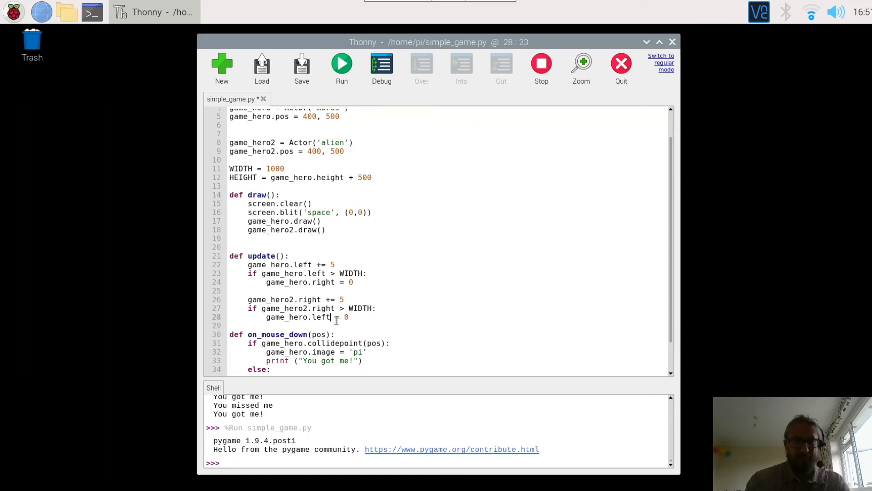
mouse_move(291, 90)
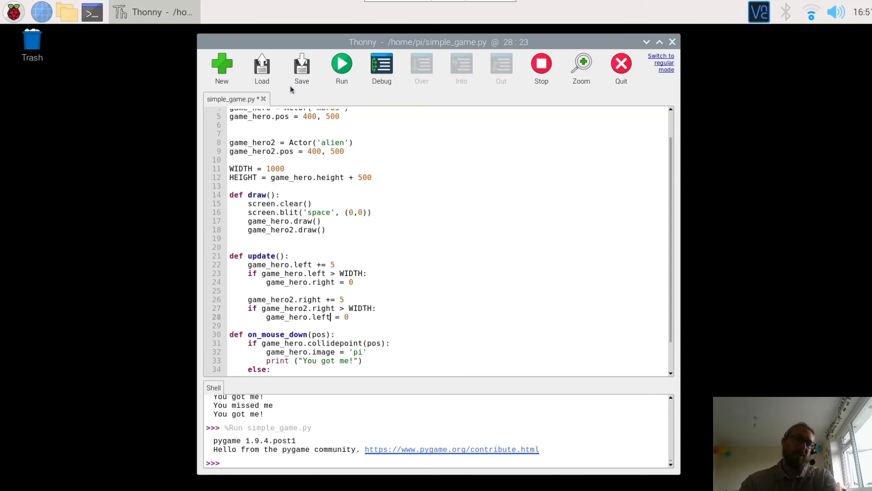
click(341, 64)
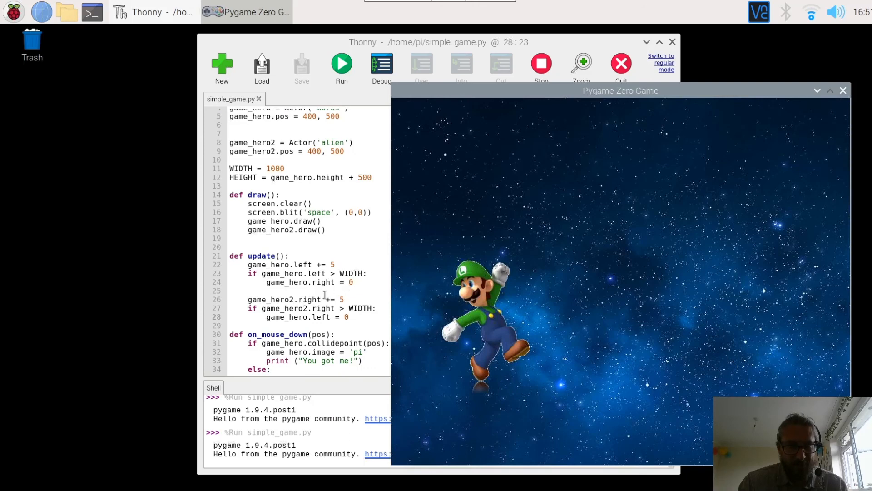
mouse_move(507, 262)
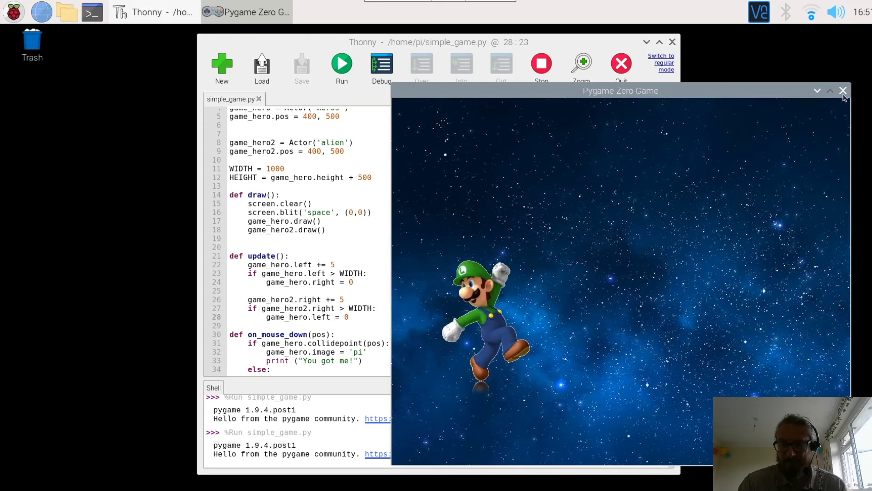
Stop the game, switch game_hero2.right += 5 to -= 5 on line 26, and rerun it.
click(843, 91)
text(-)
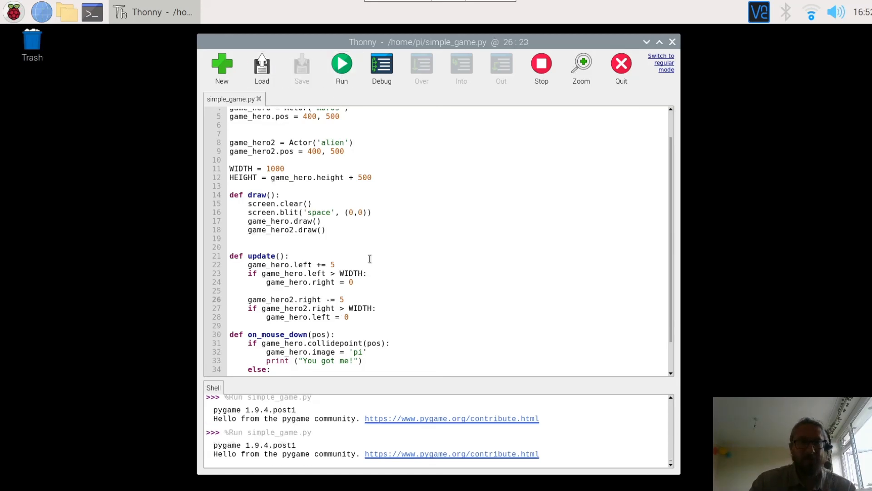
click(341, 63)
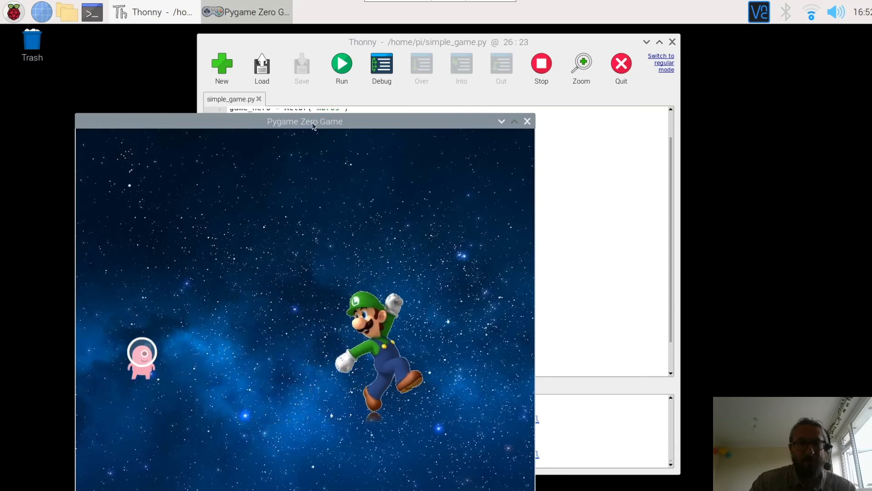